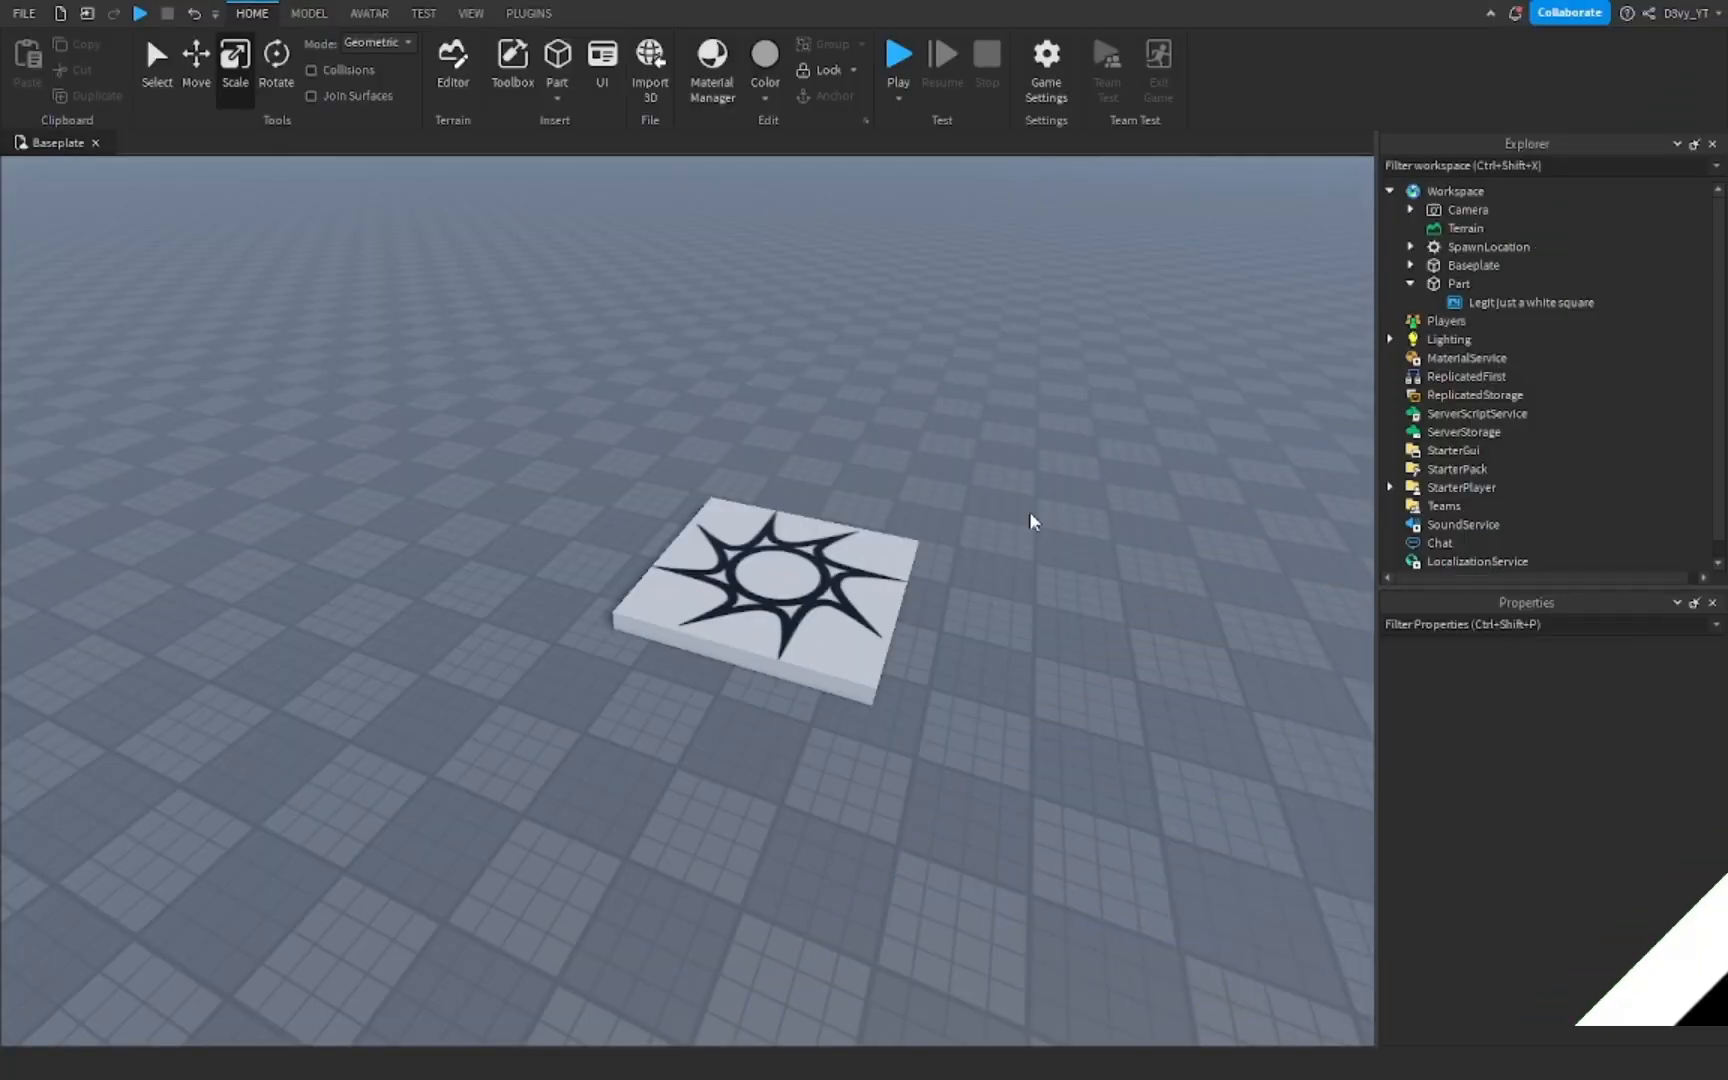
mouse_move(924, 496)
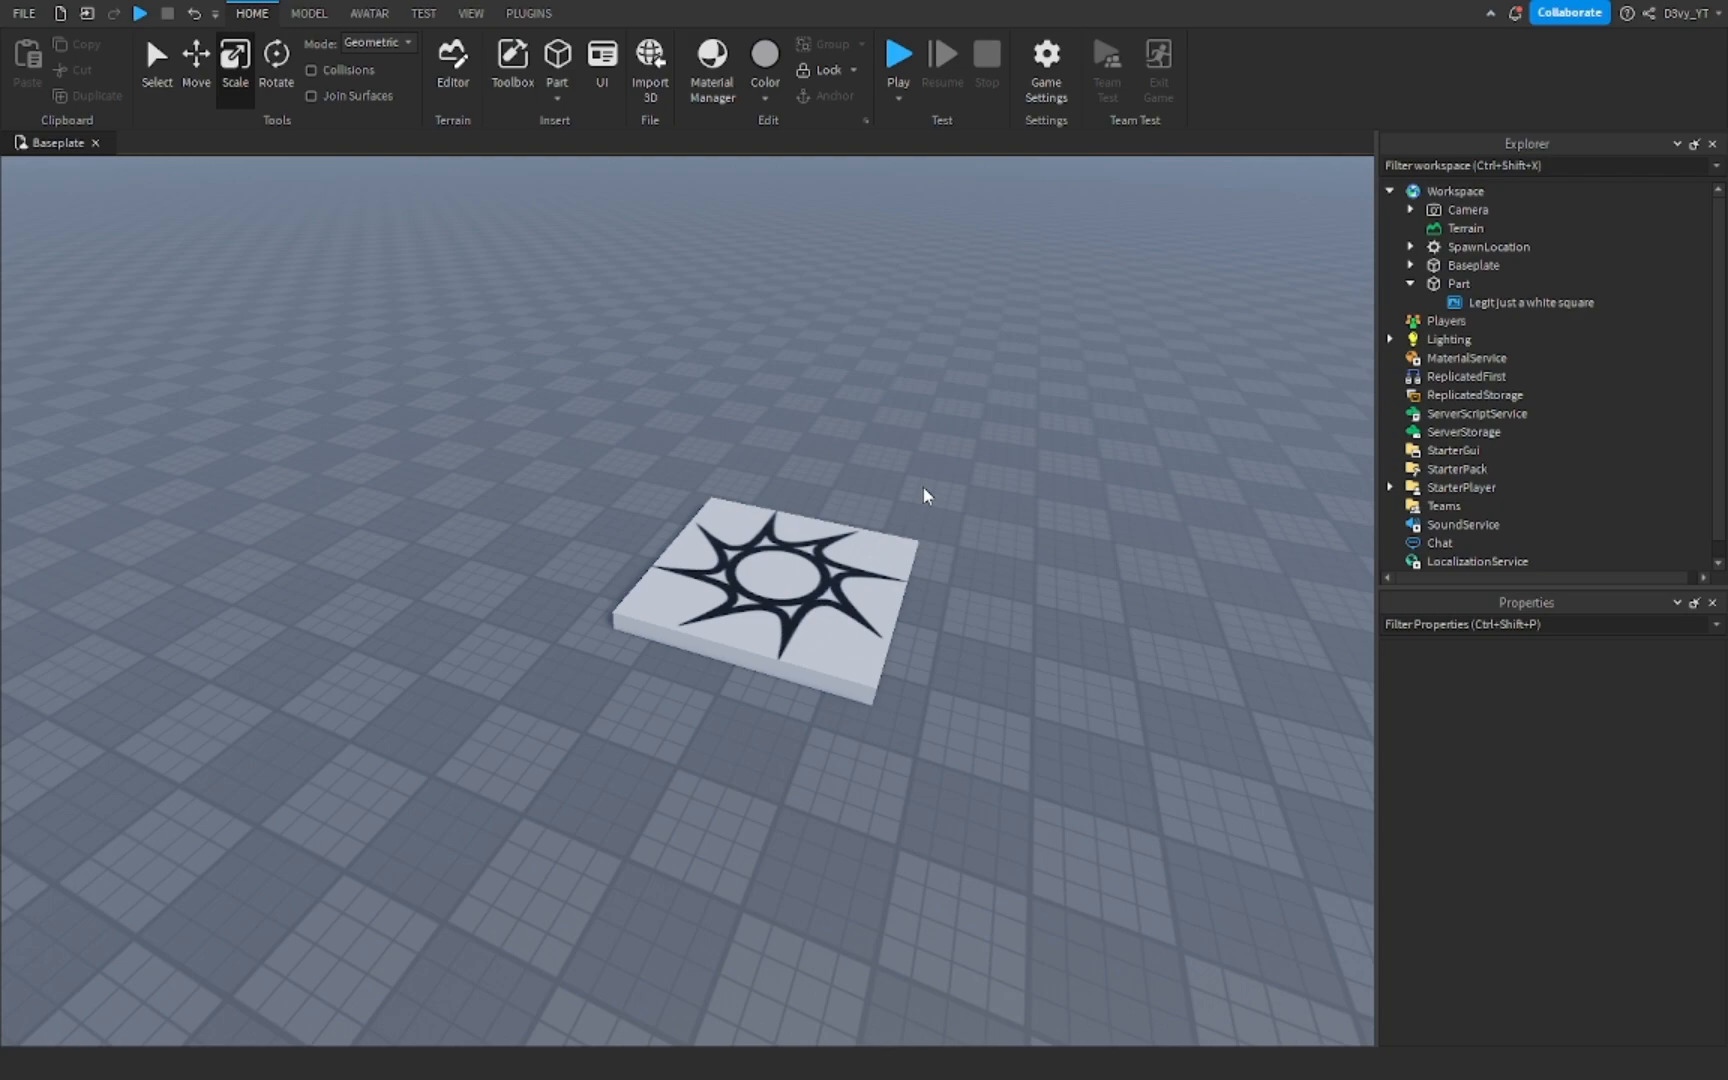
mouse_move(974, 294)
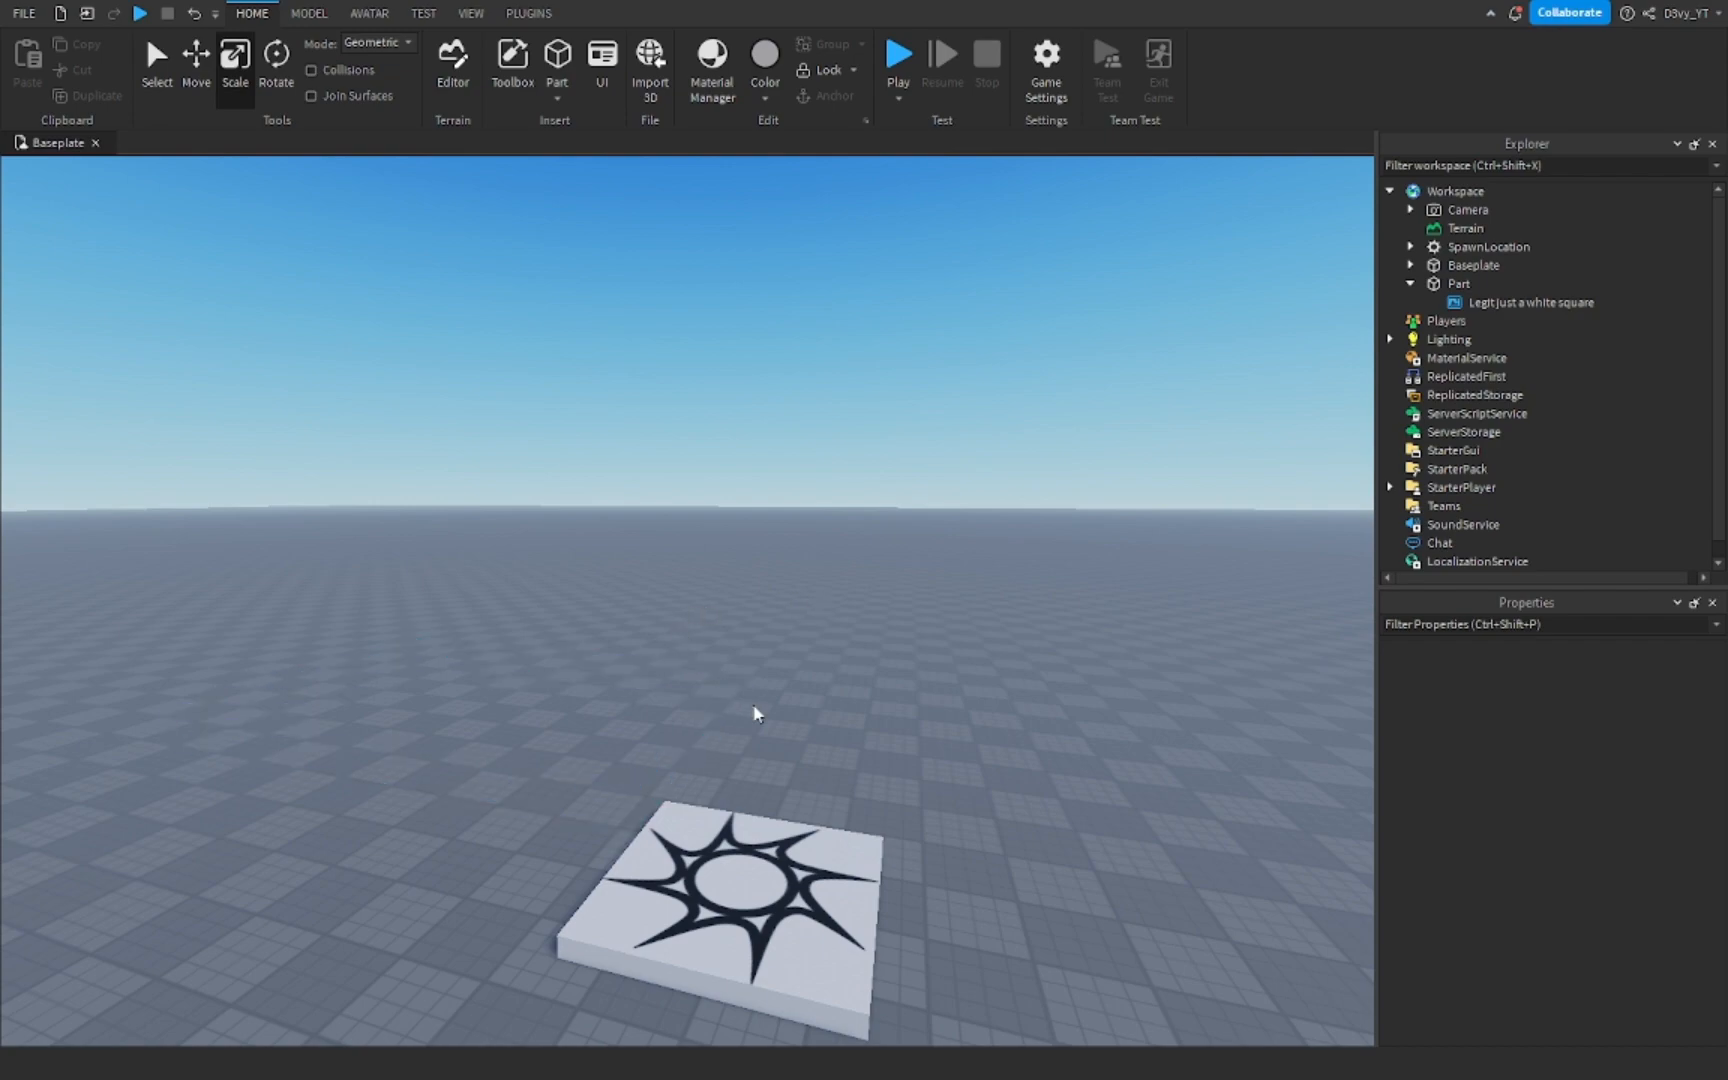
mouse_move(738, 720)
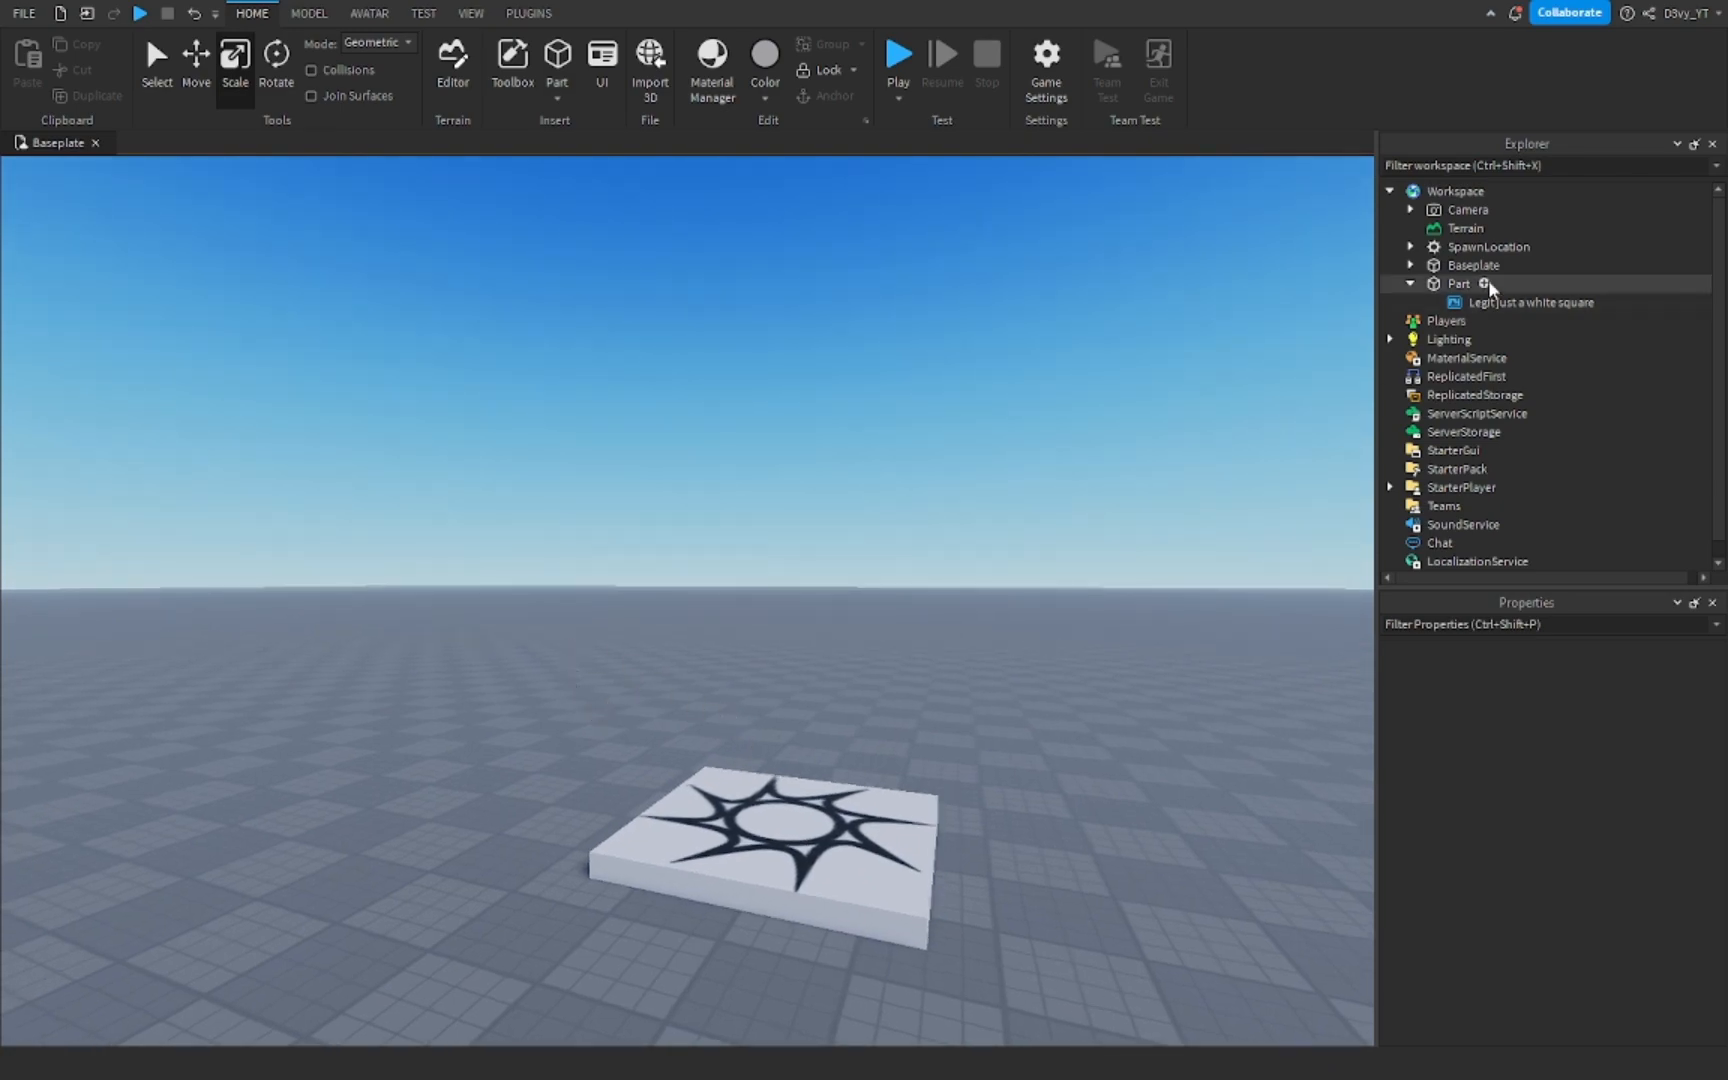
Insert a new block Part and shape it into a flat slab floating above the baseplate.
click(1460, 284)
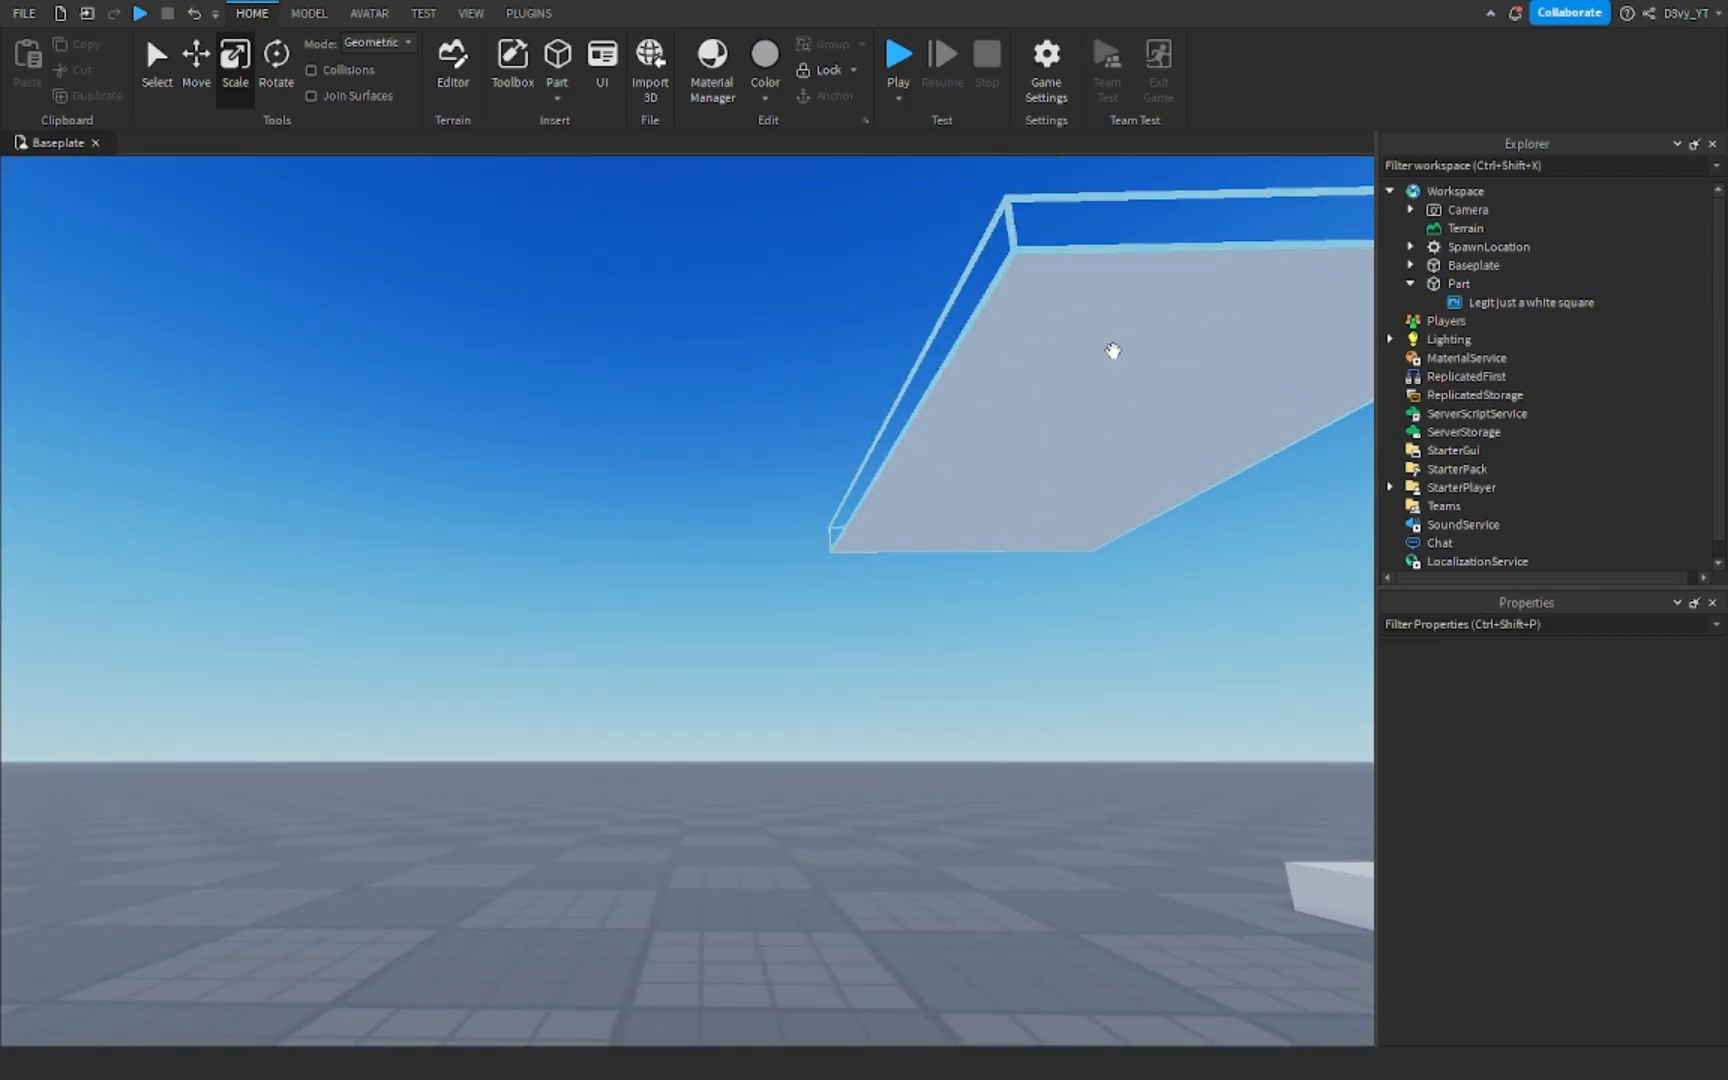
click(1458, 284)
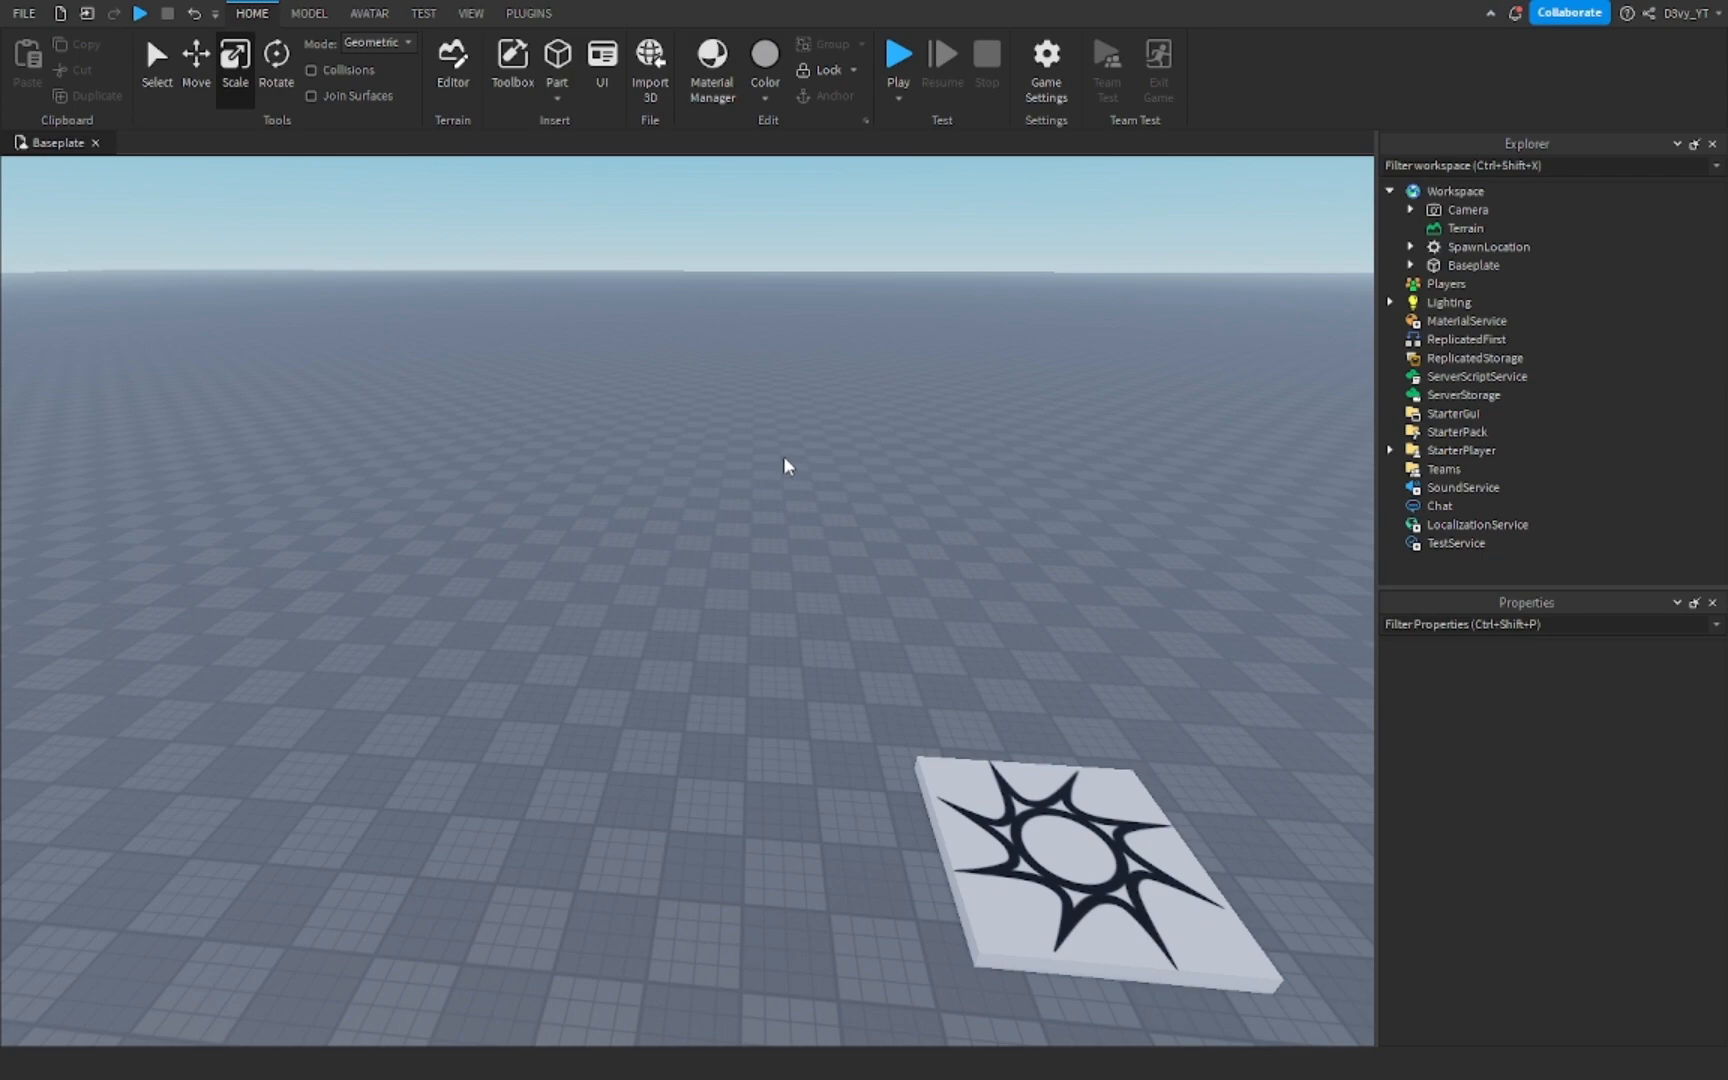
mouse_move(786, 460)
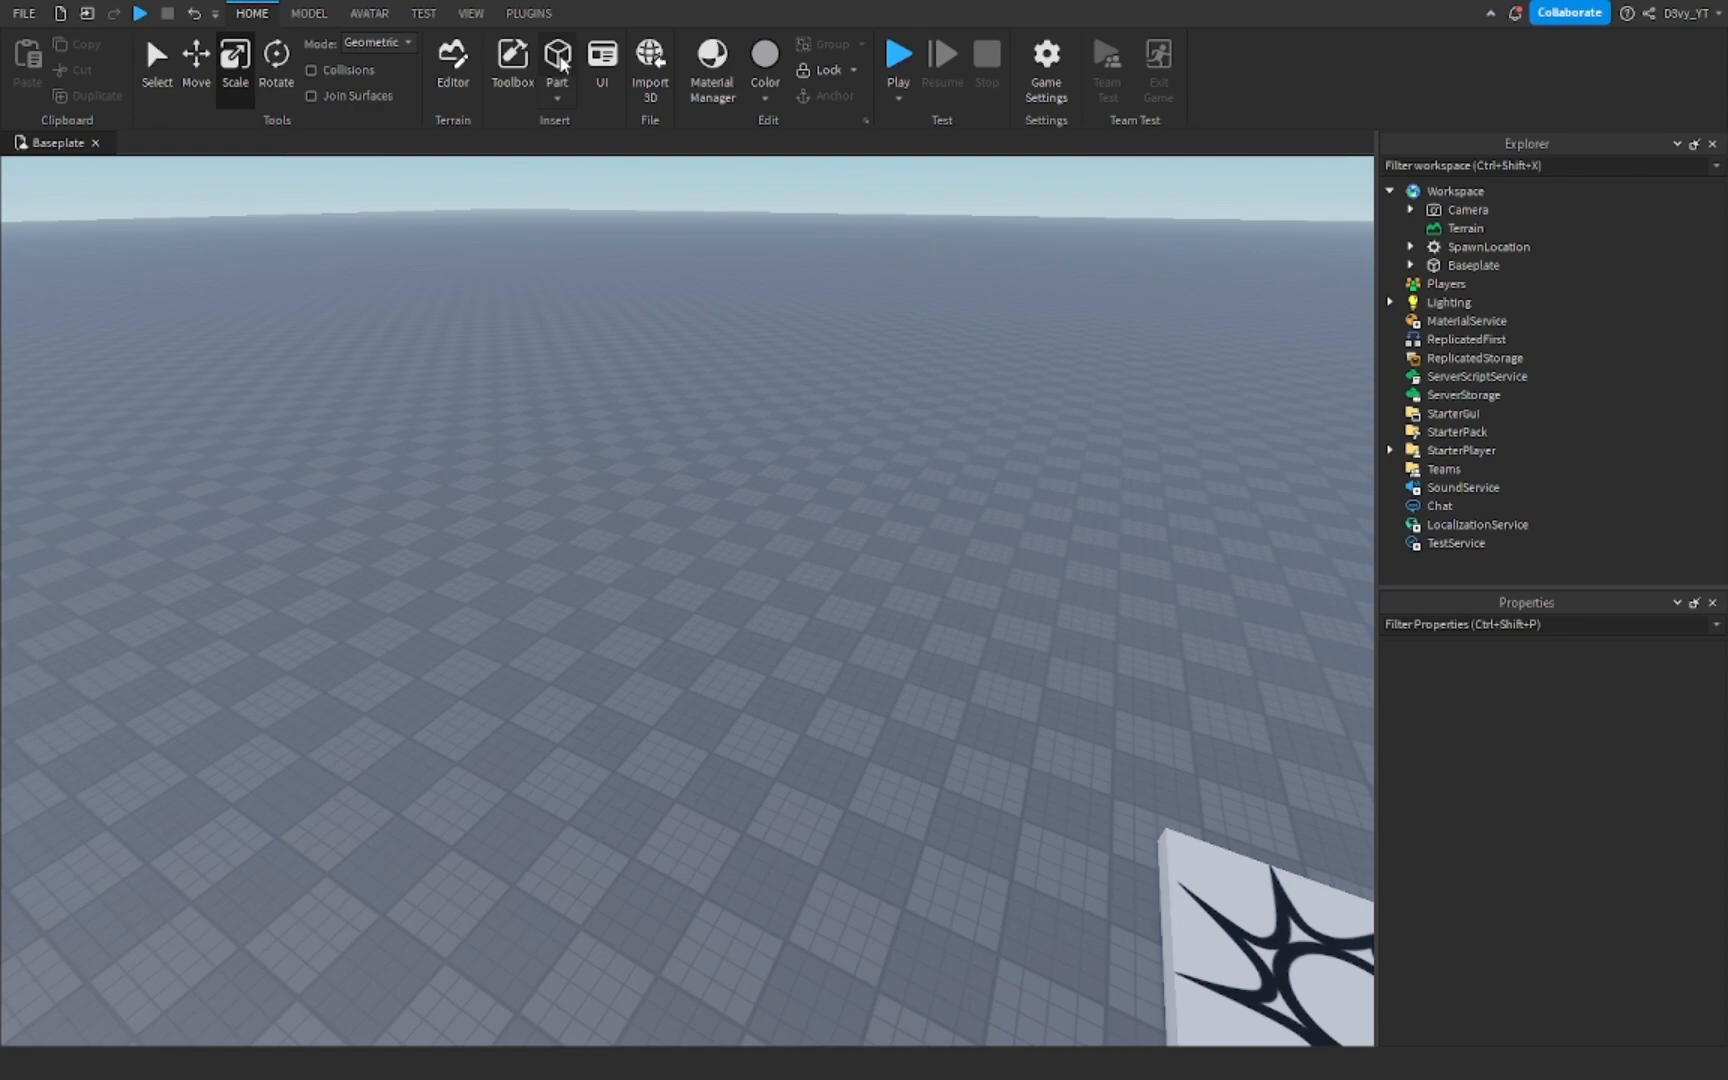
click(556, 60)
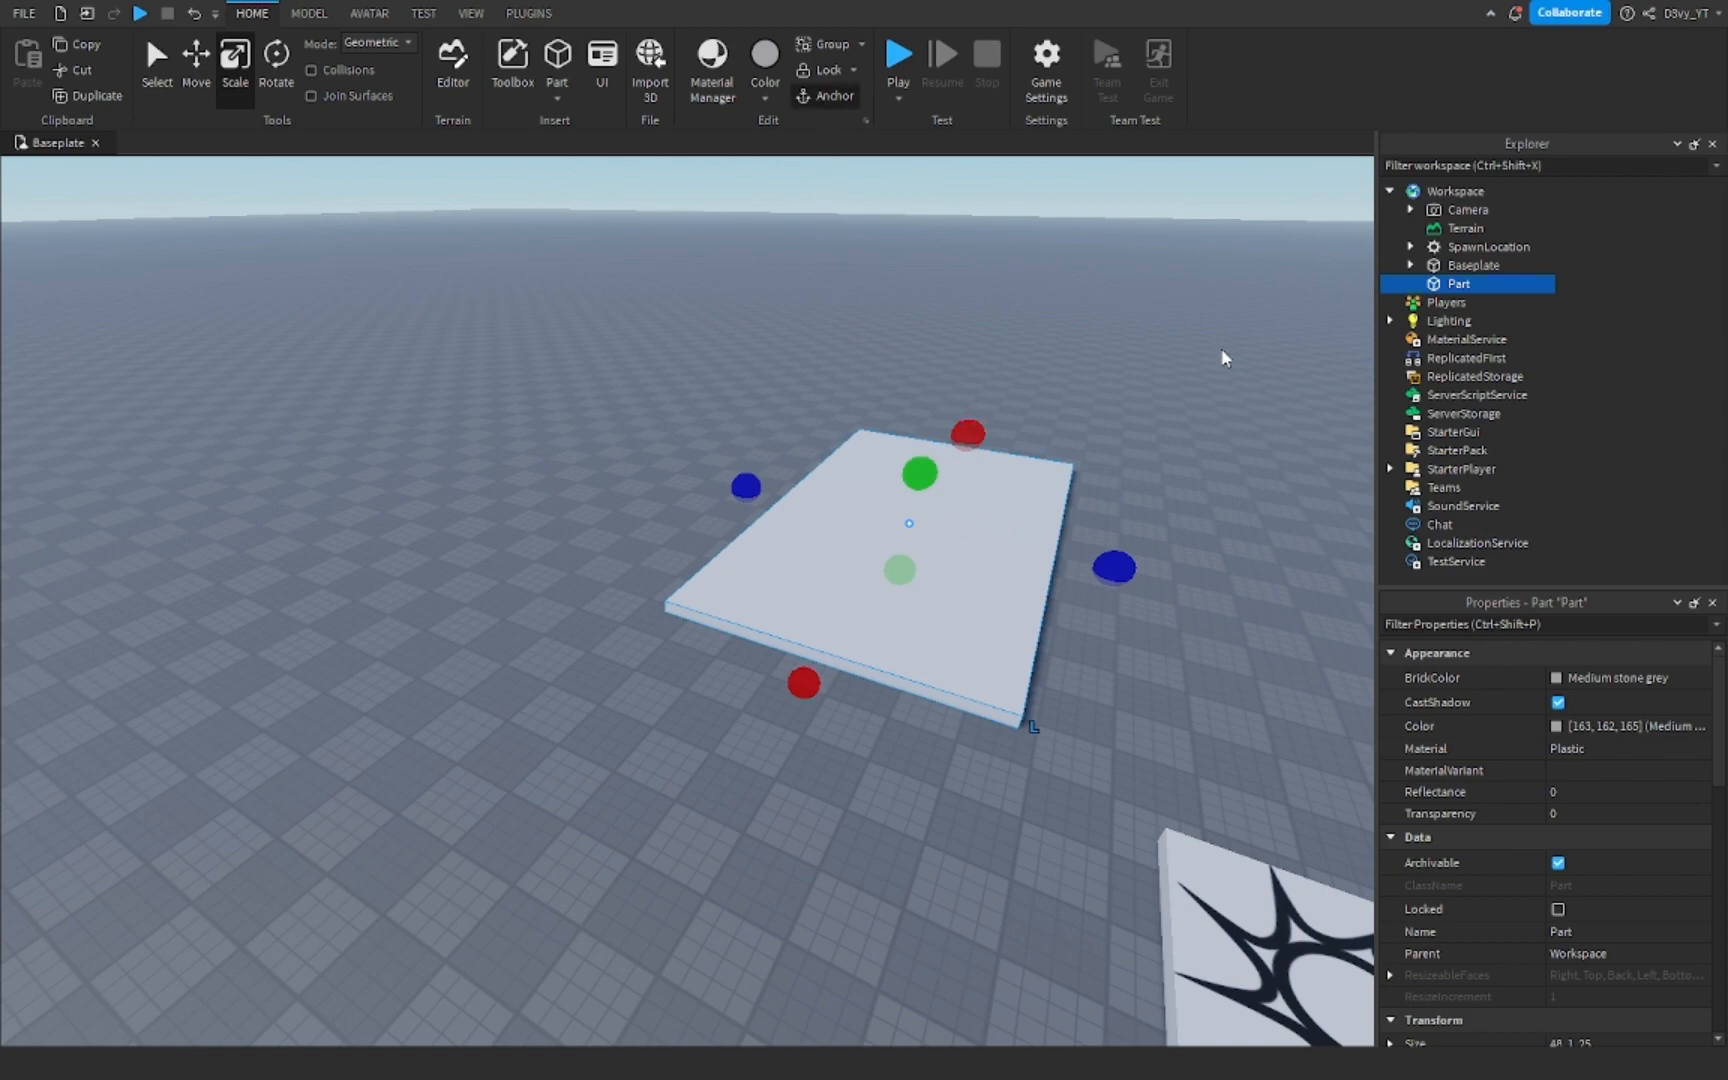
click(196, 60)
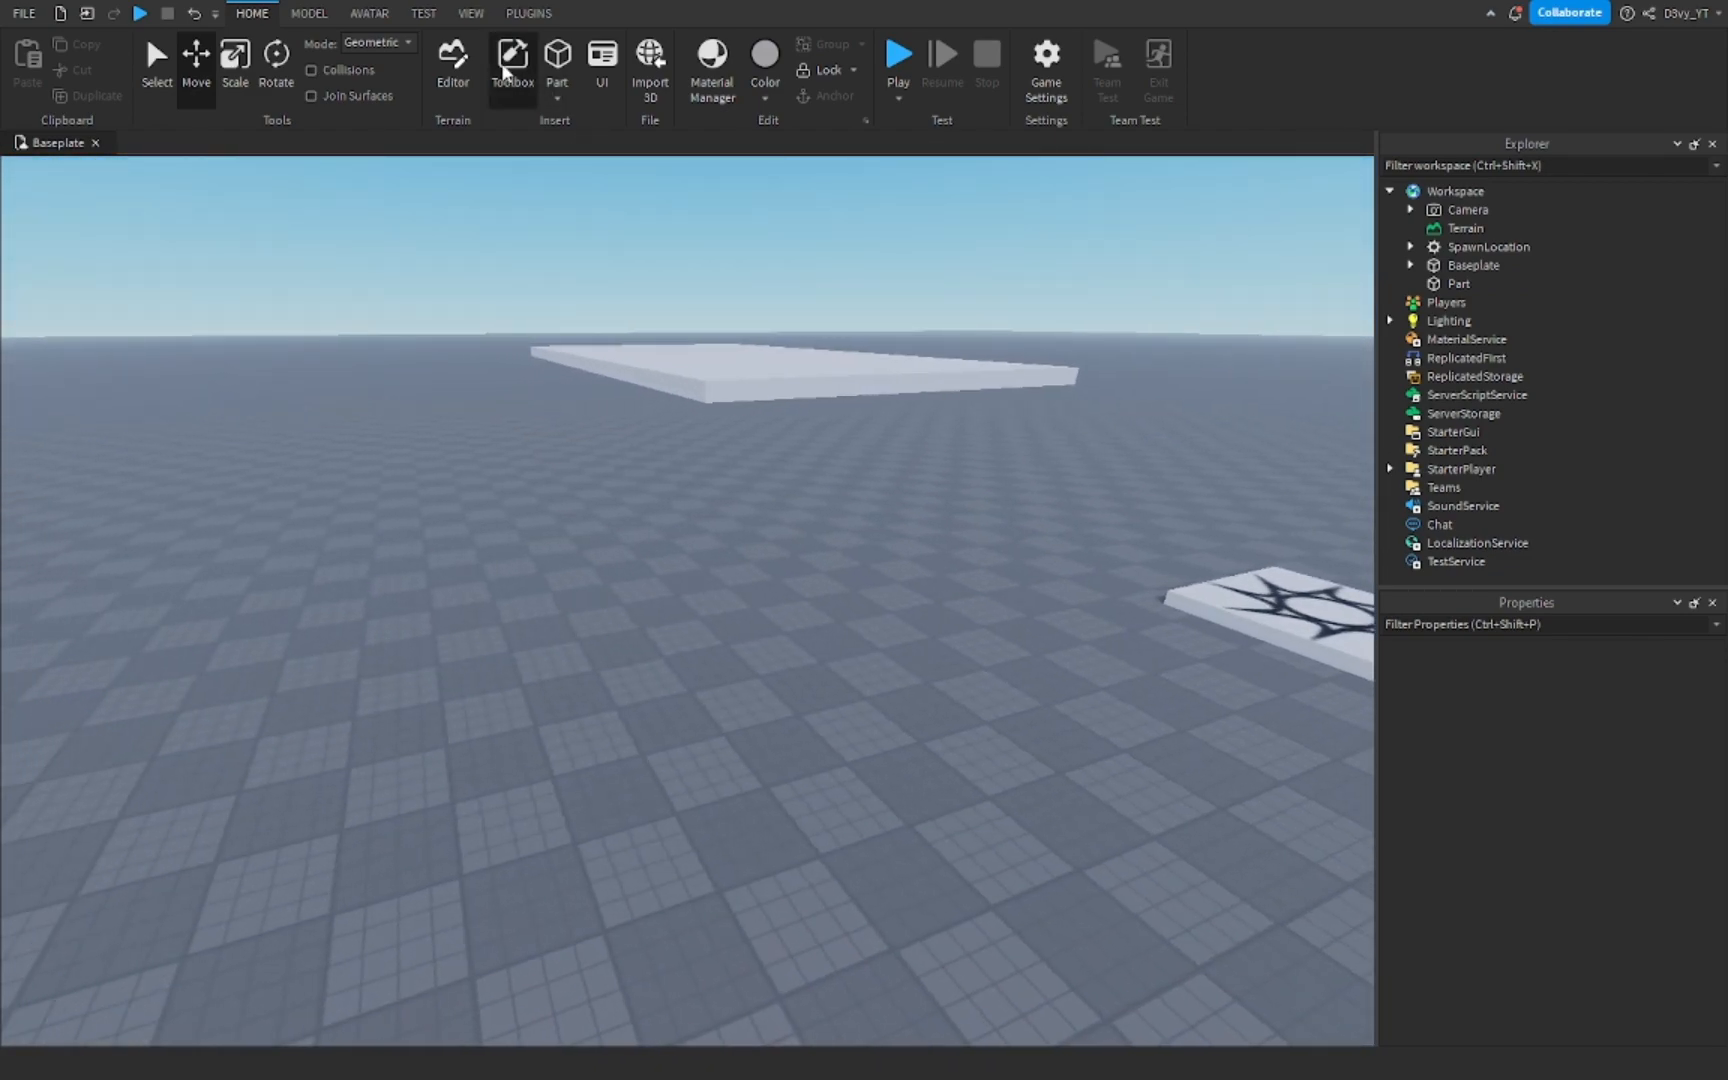
From the Toolbox Images category, add the 'Legit just a white square' decal to the part.
click(512, 60)
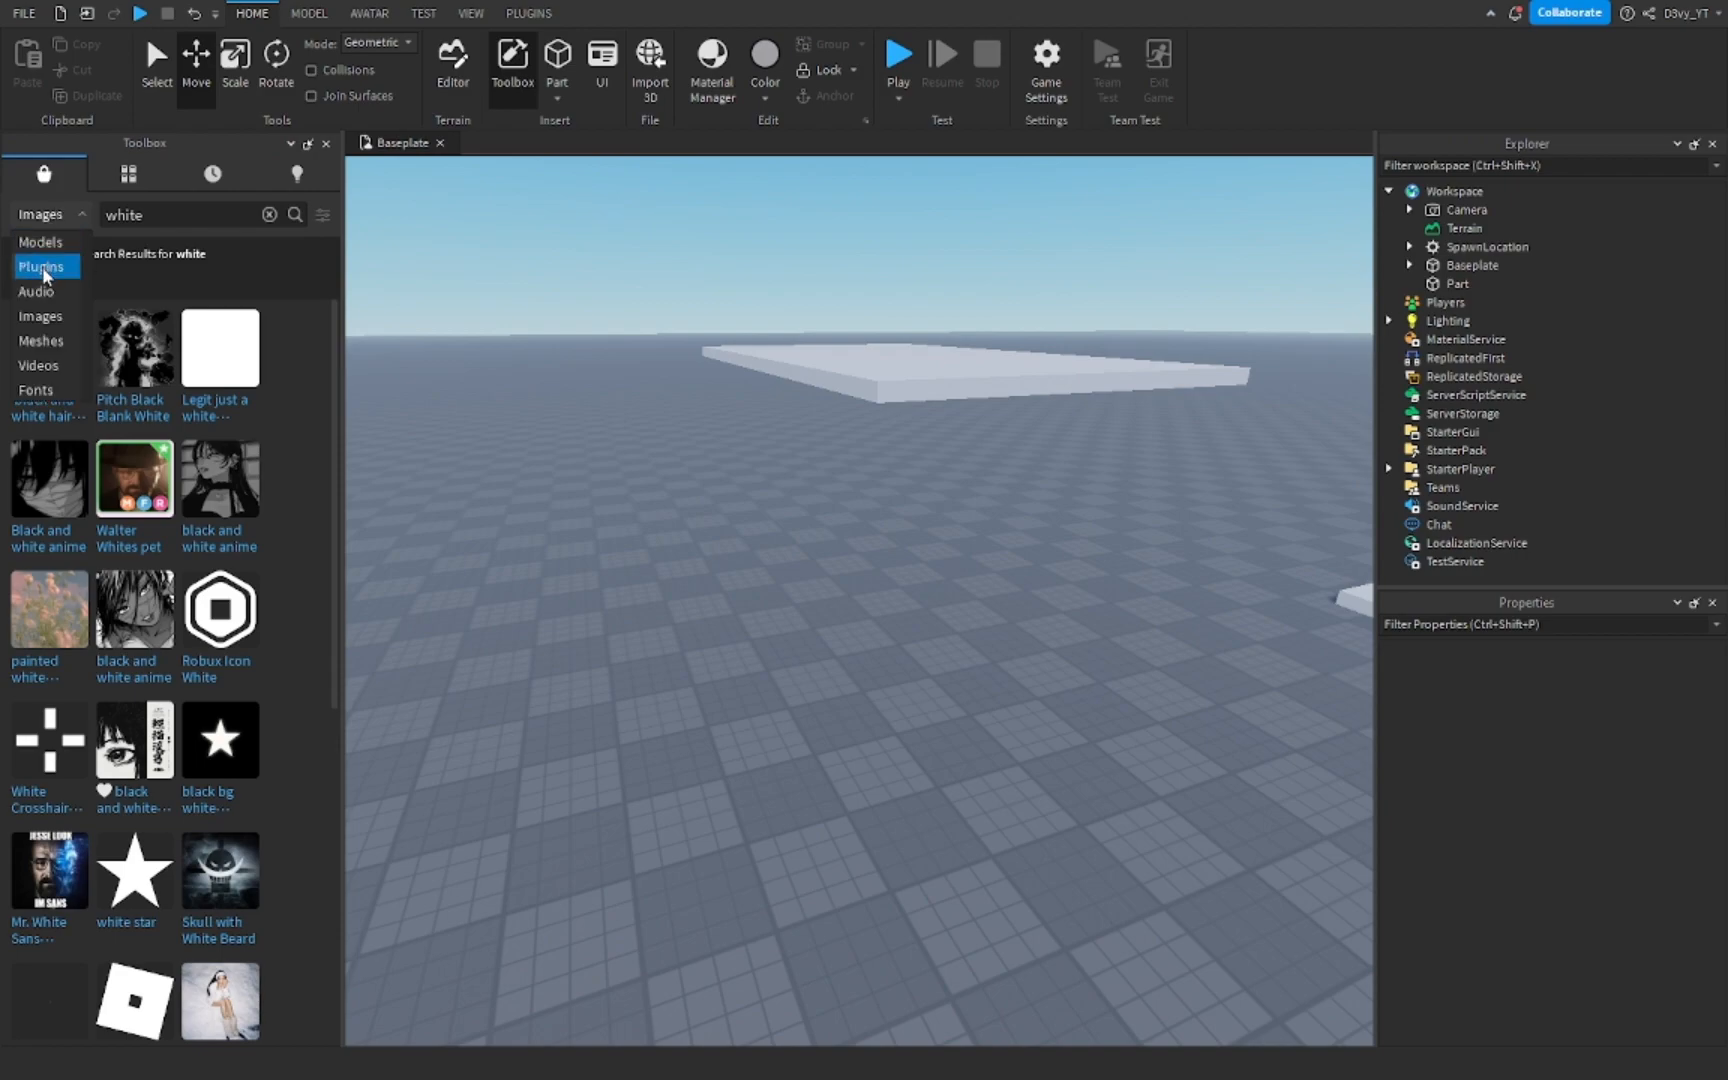
click(176, 214)
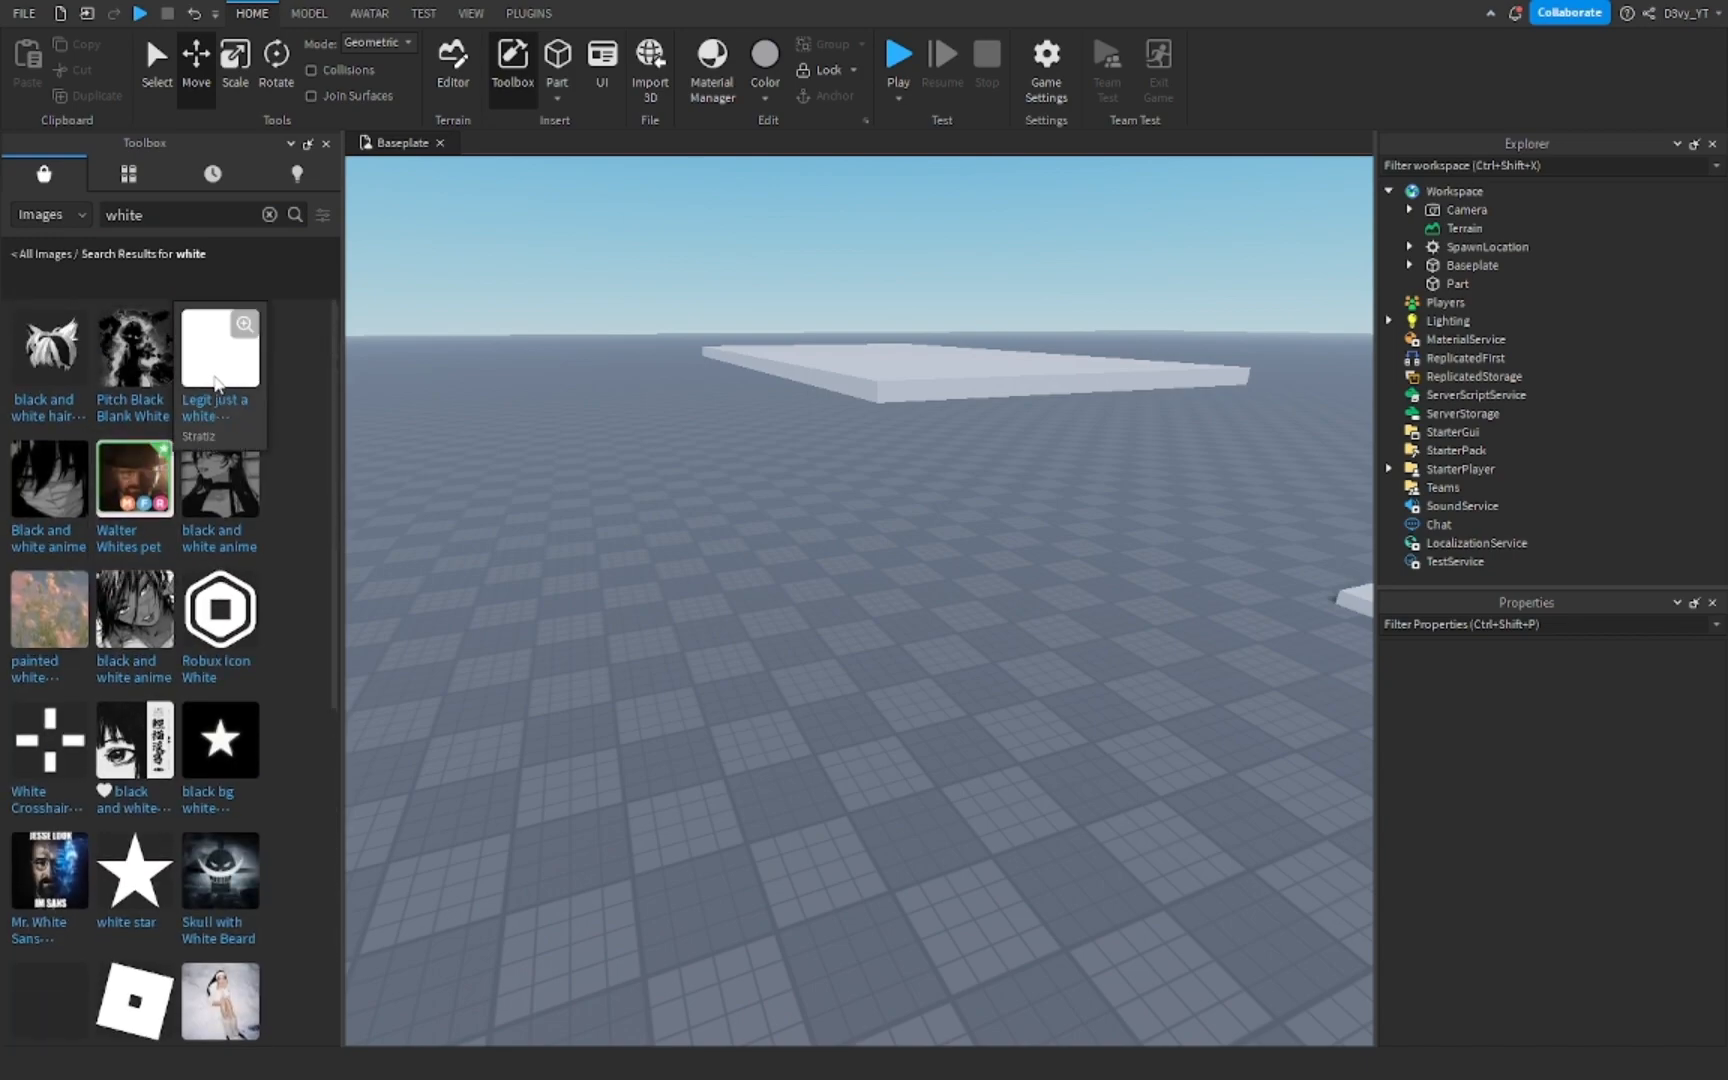
mouse_move(290, 394)
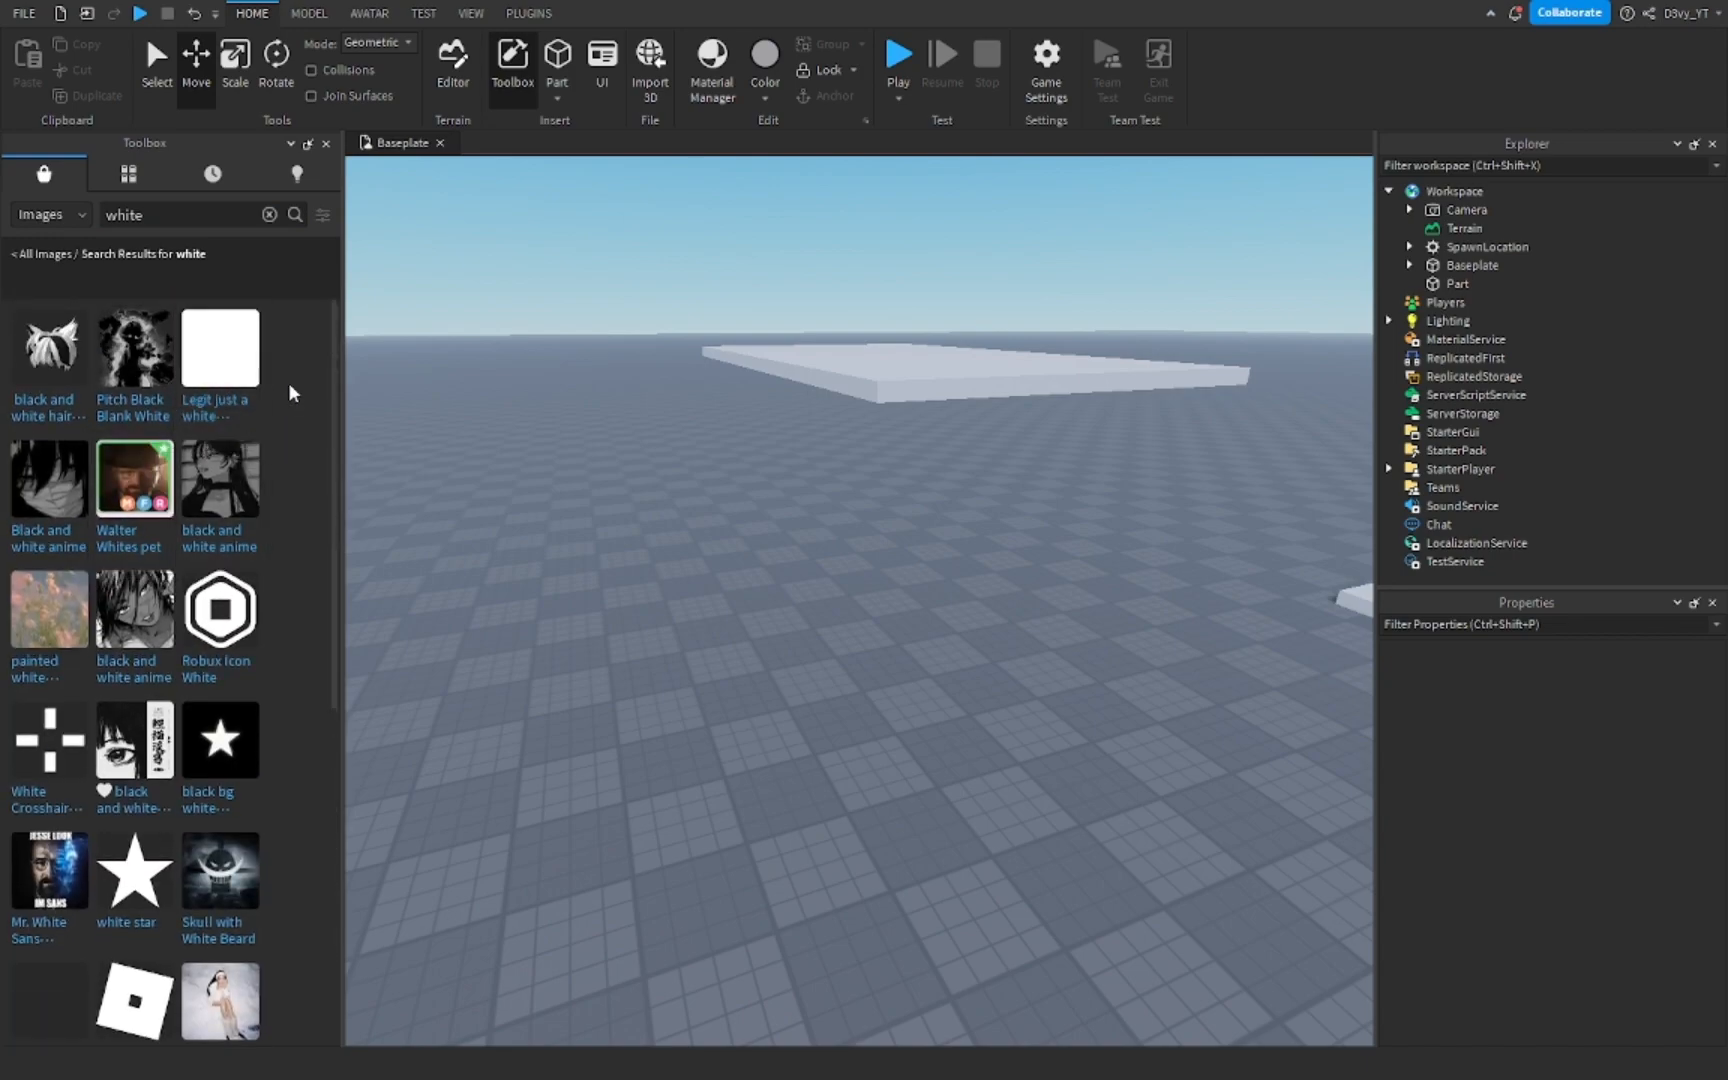
mouse_move(220, 348)
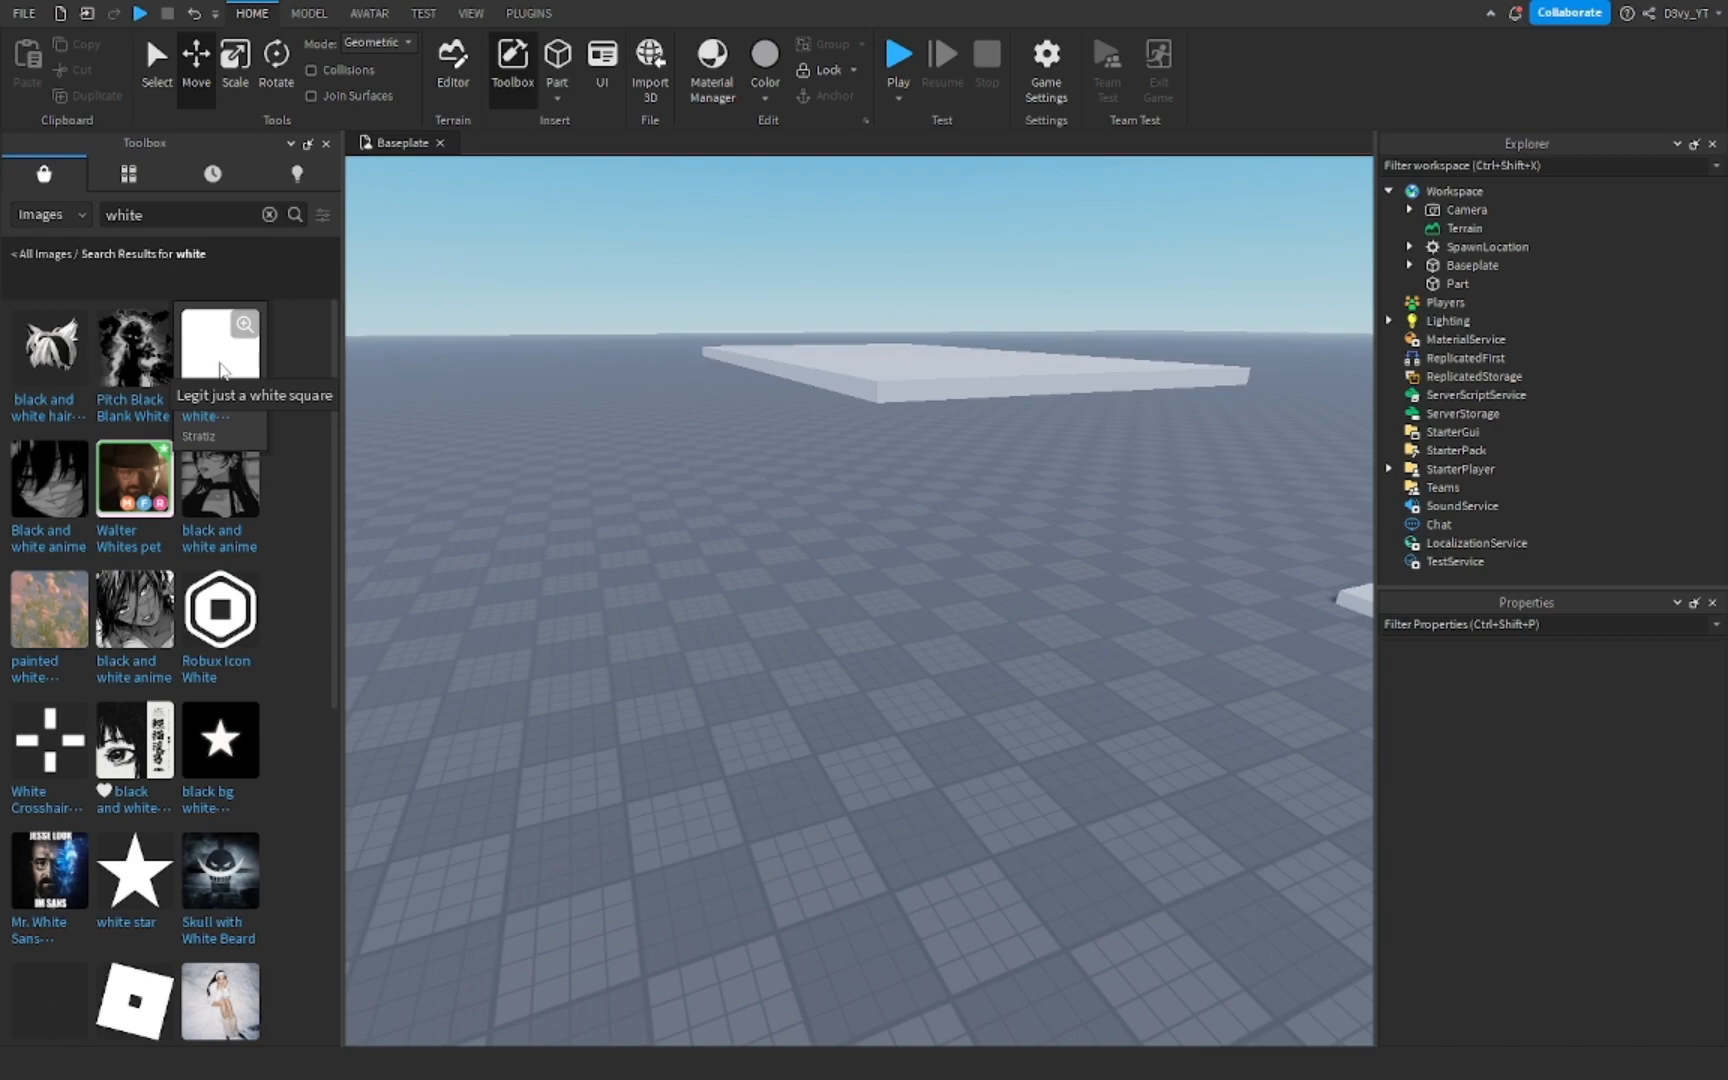
click(218, 348)
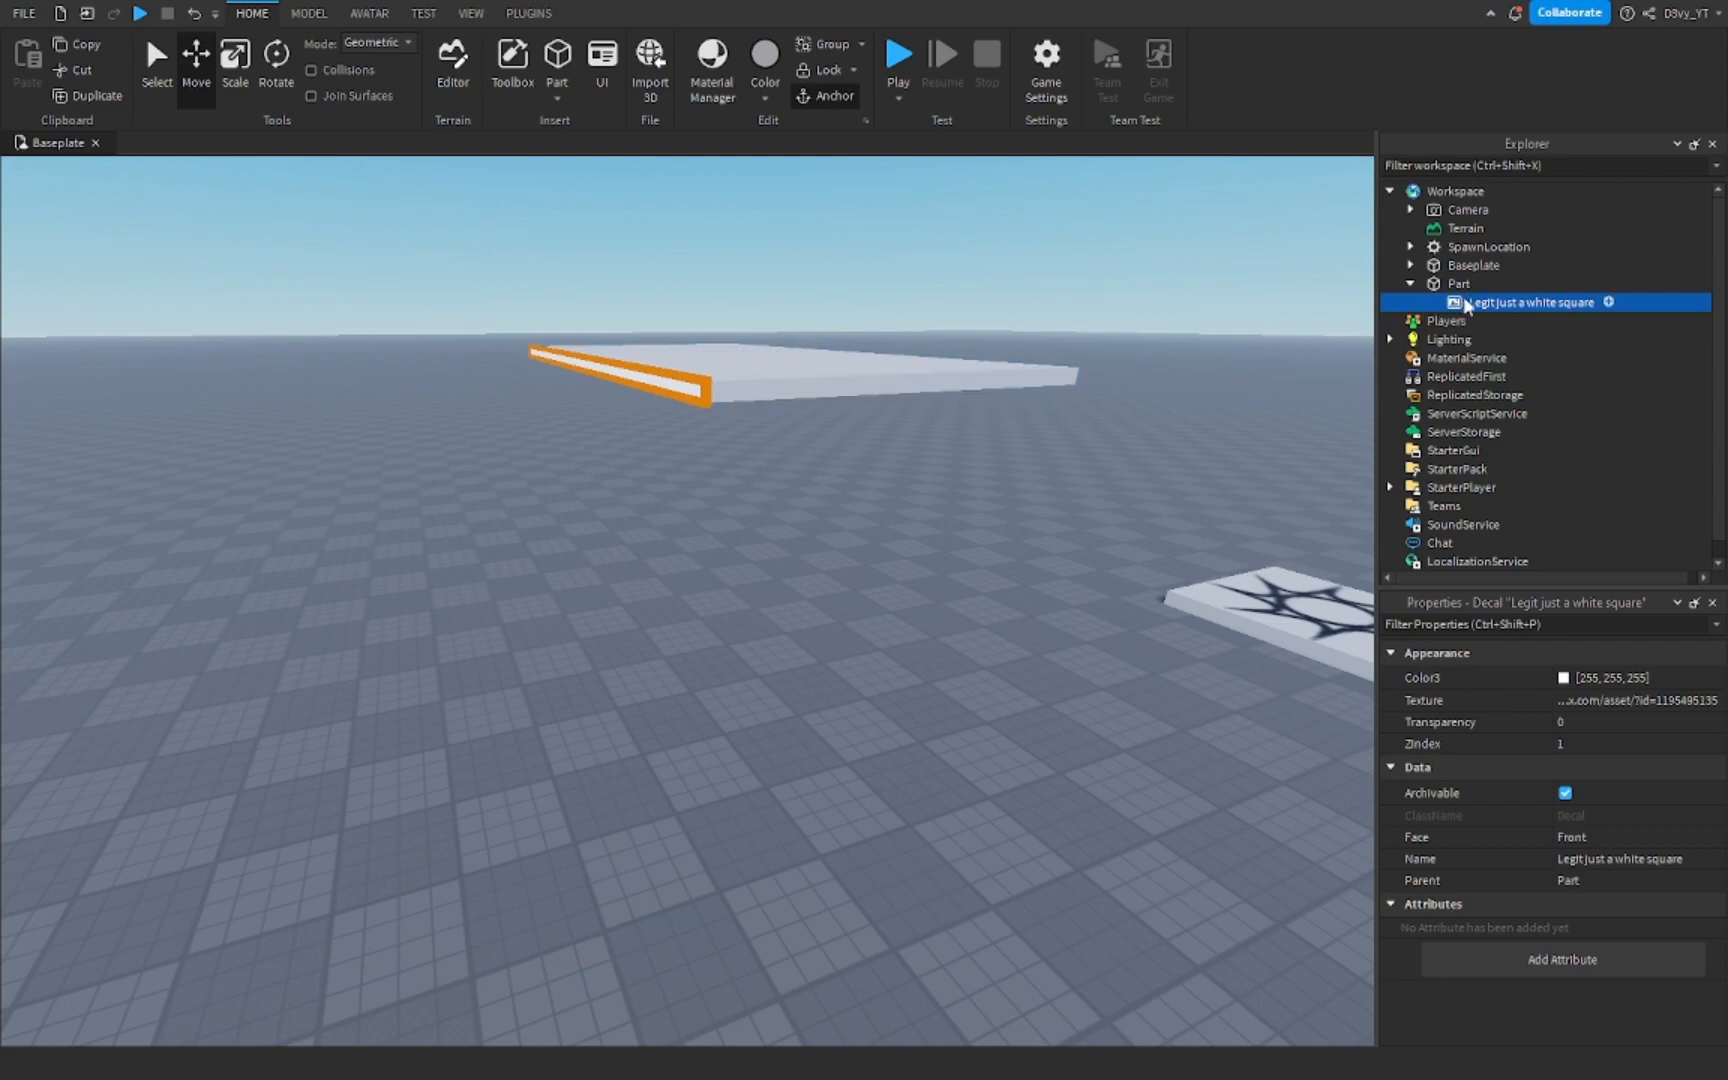
mouse_move(1540, 556)
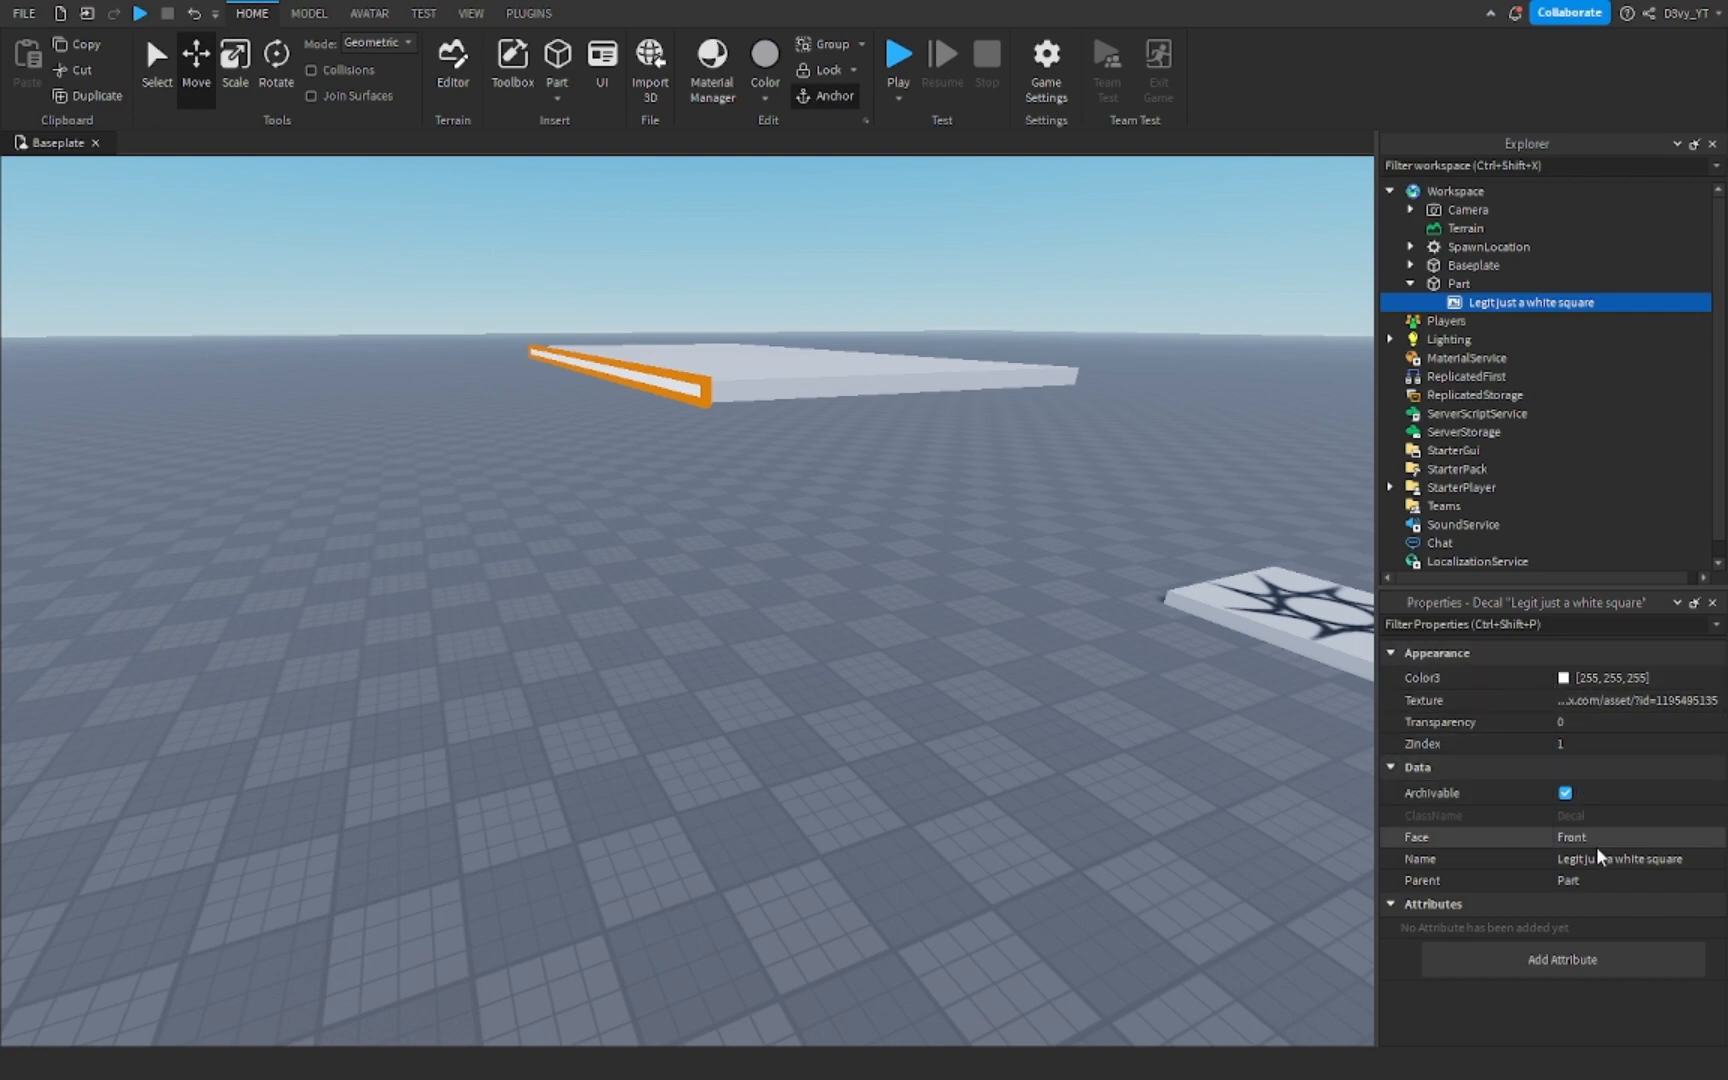
Set the decal's Face property to Bottom.
click(1636, 836)
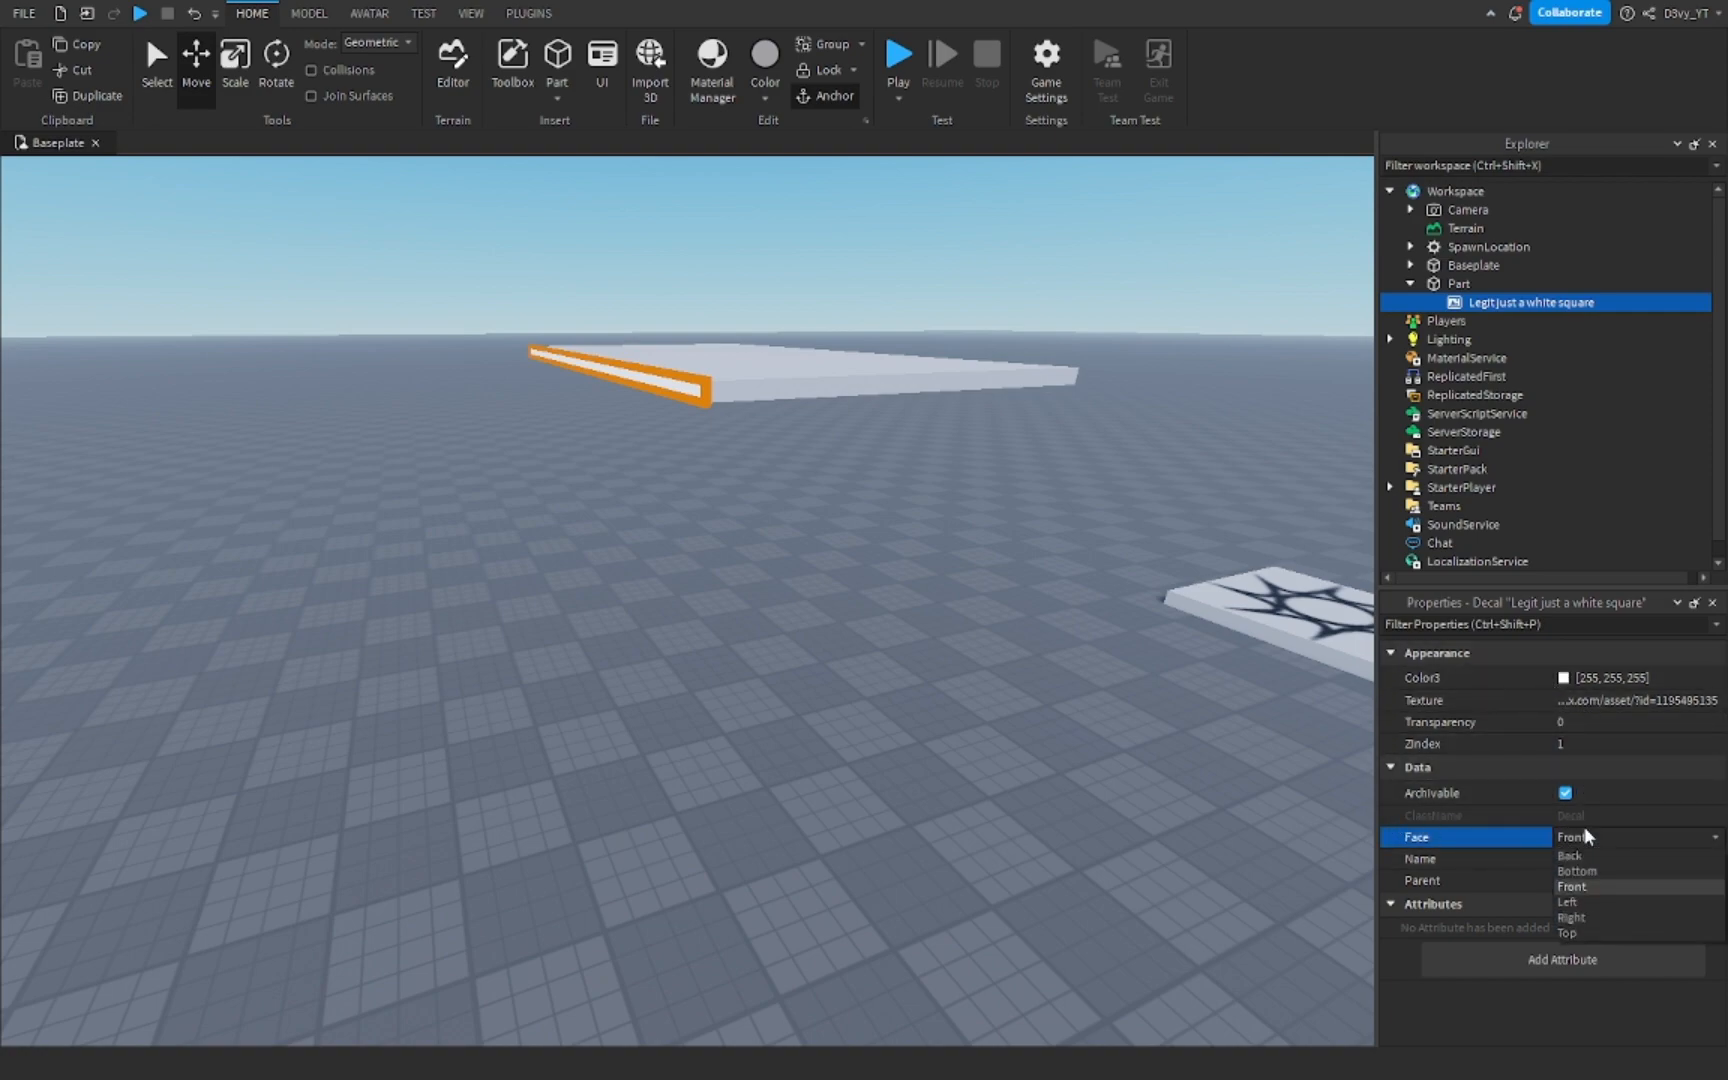
click(1576, 870)
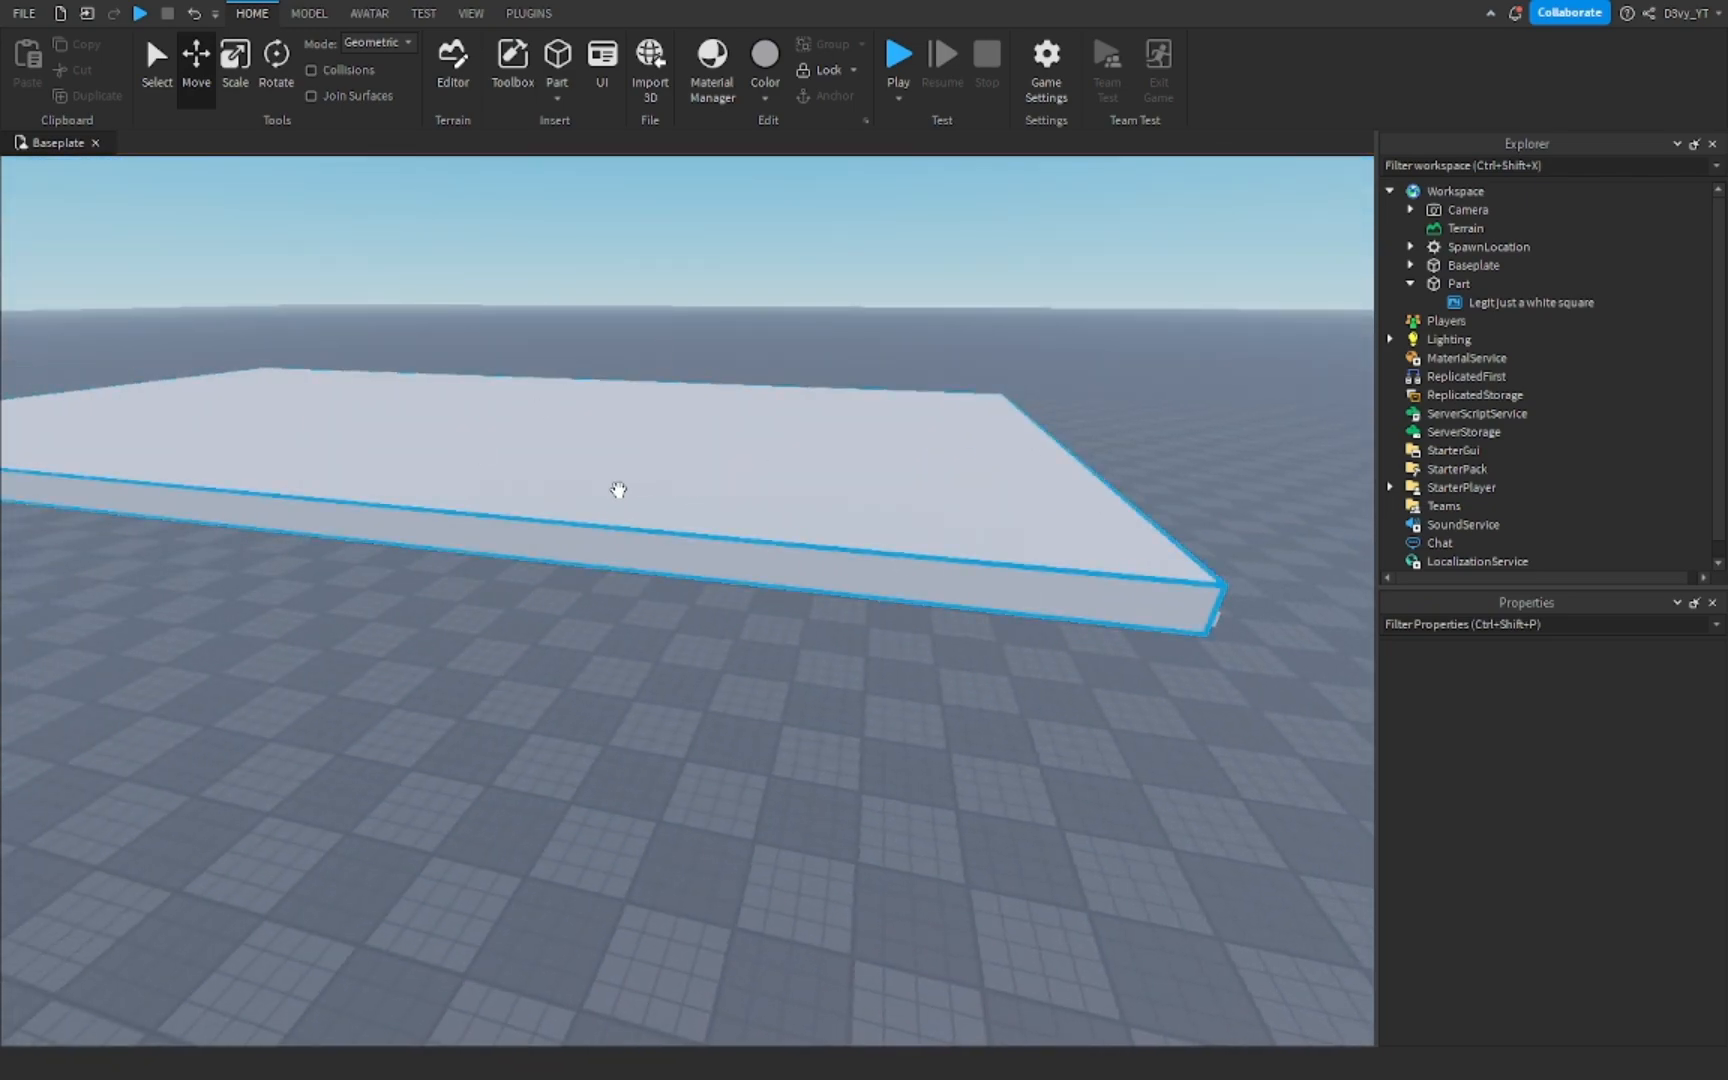
Set the platform Part's Transparency to 1 and check it from below.
click(1458, 284)
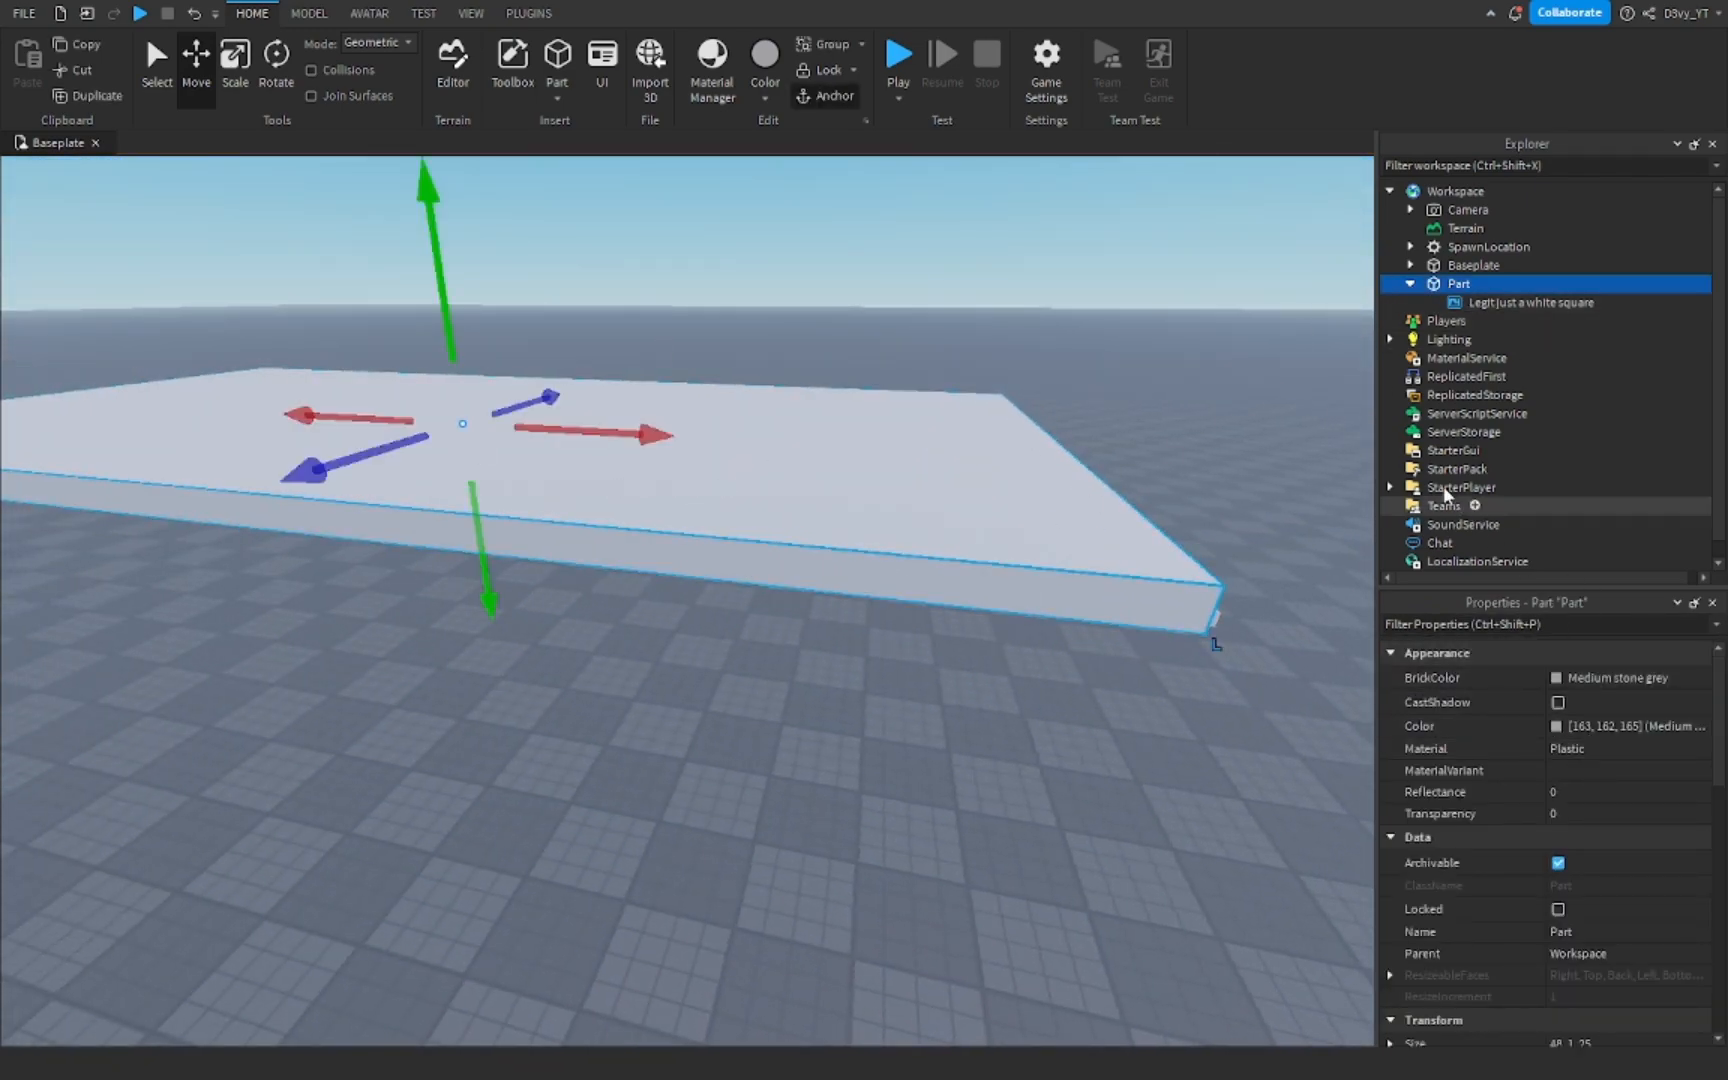
click(1576, 814)
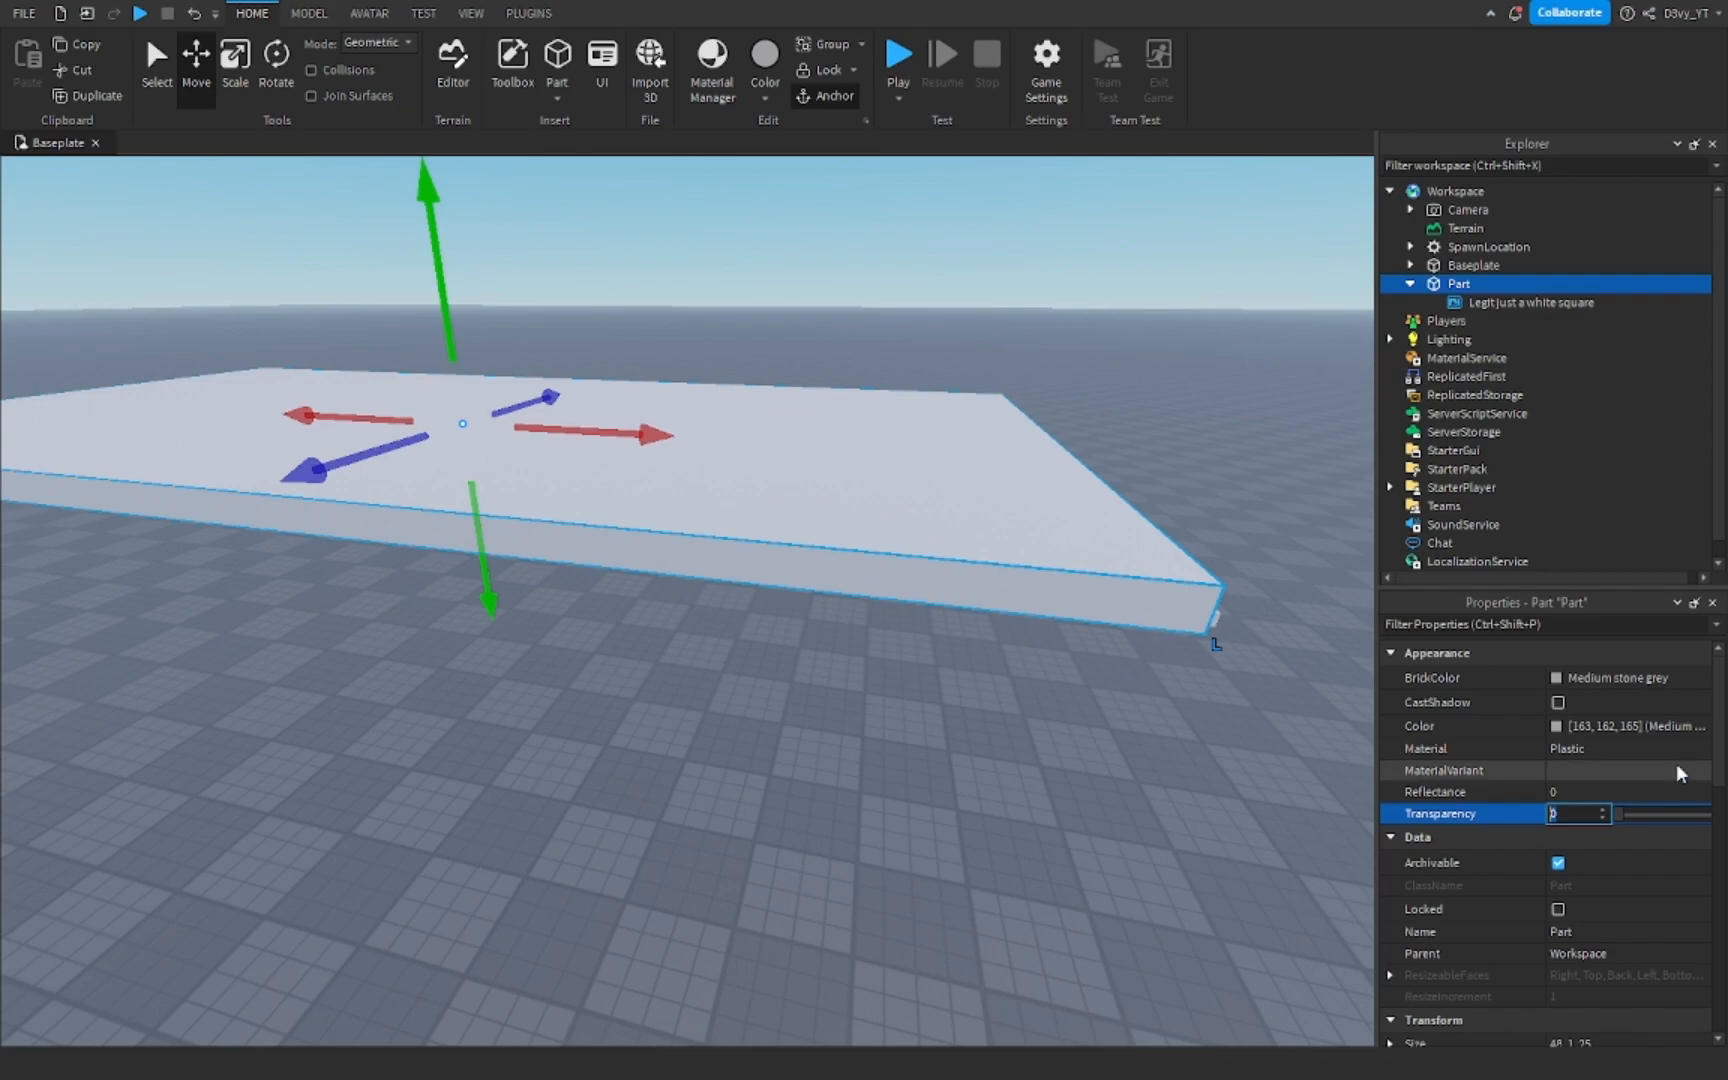
text(1)
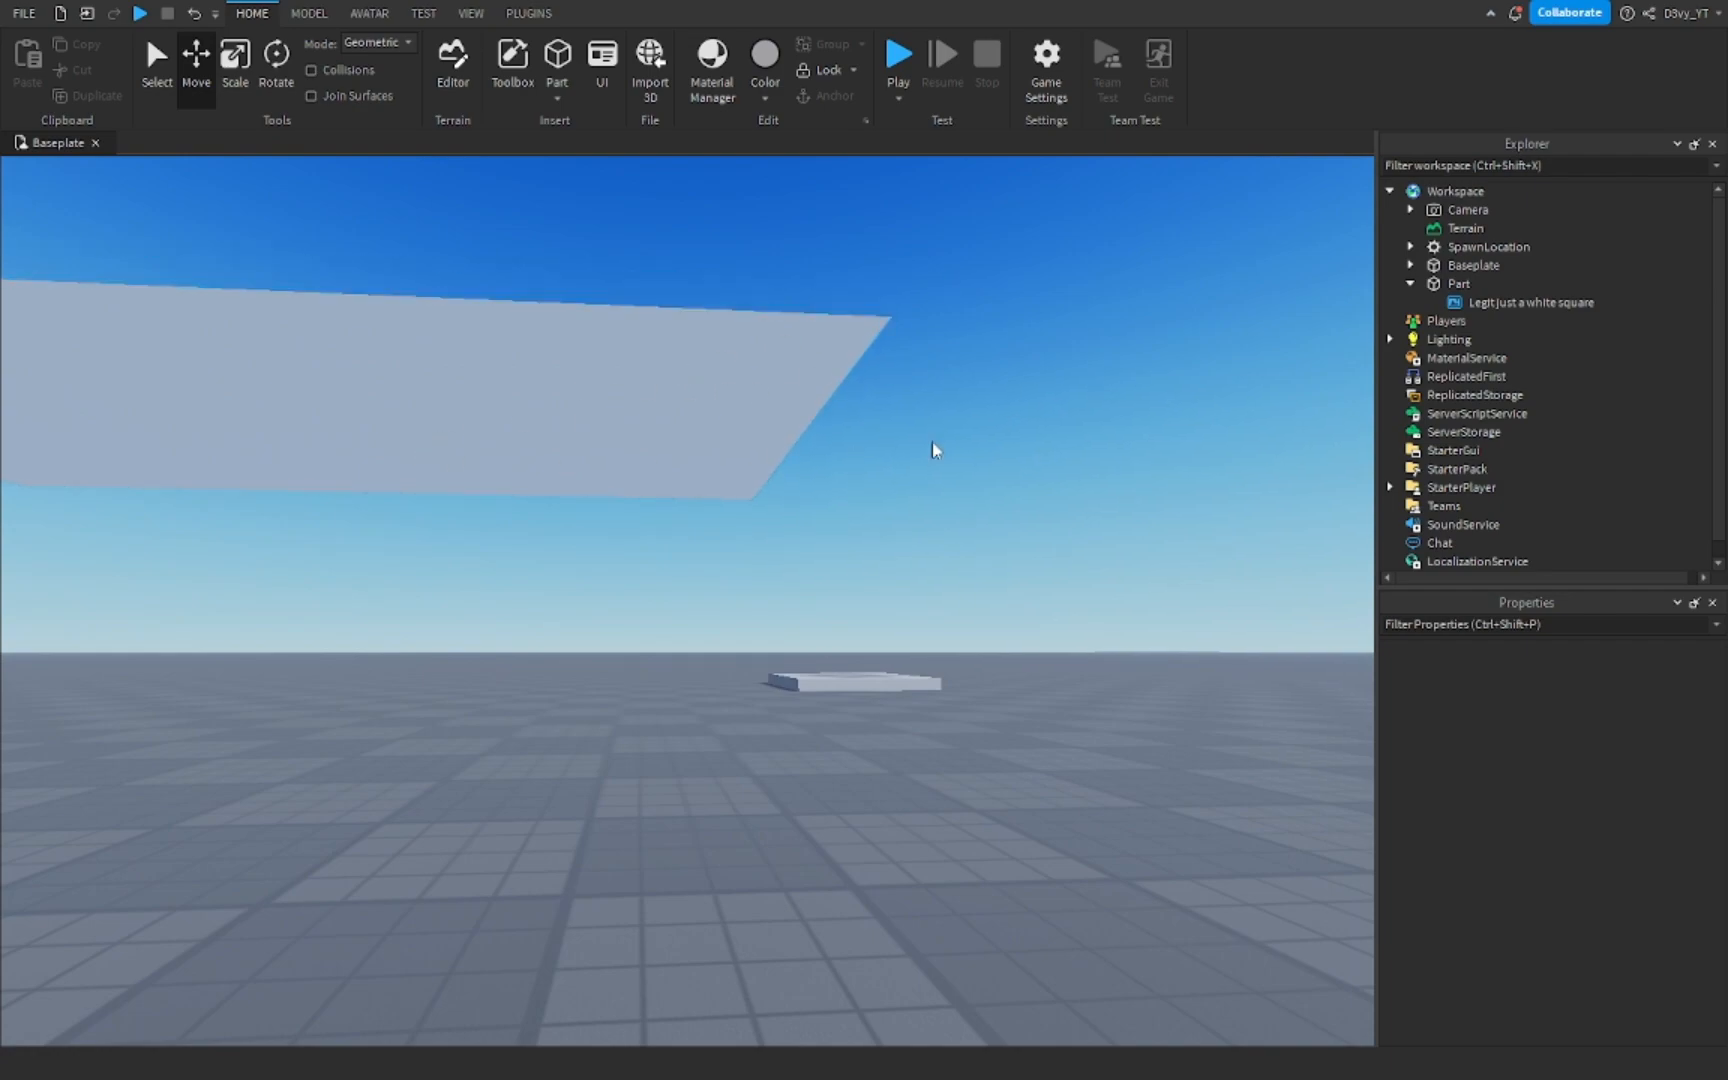
click(1458, 284)
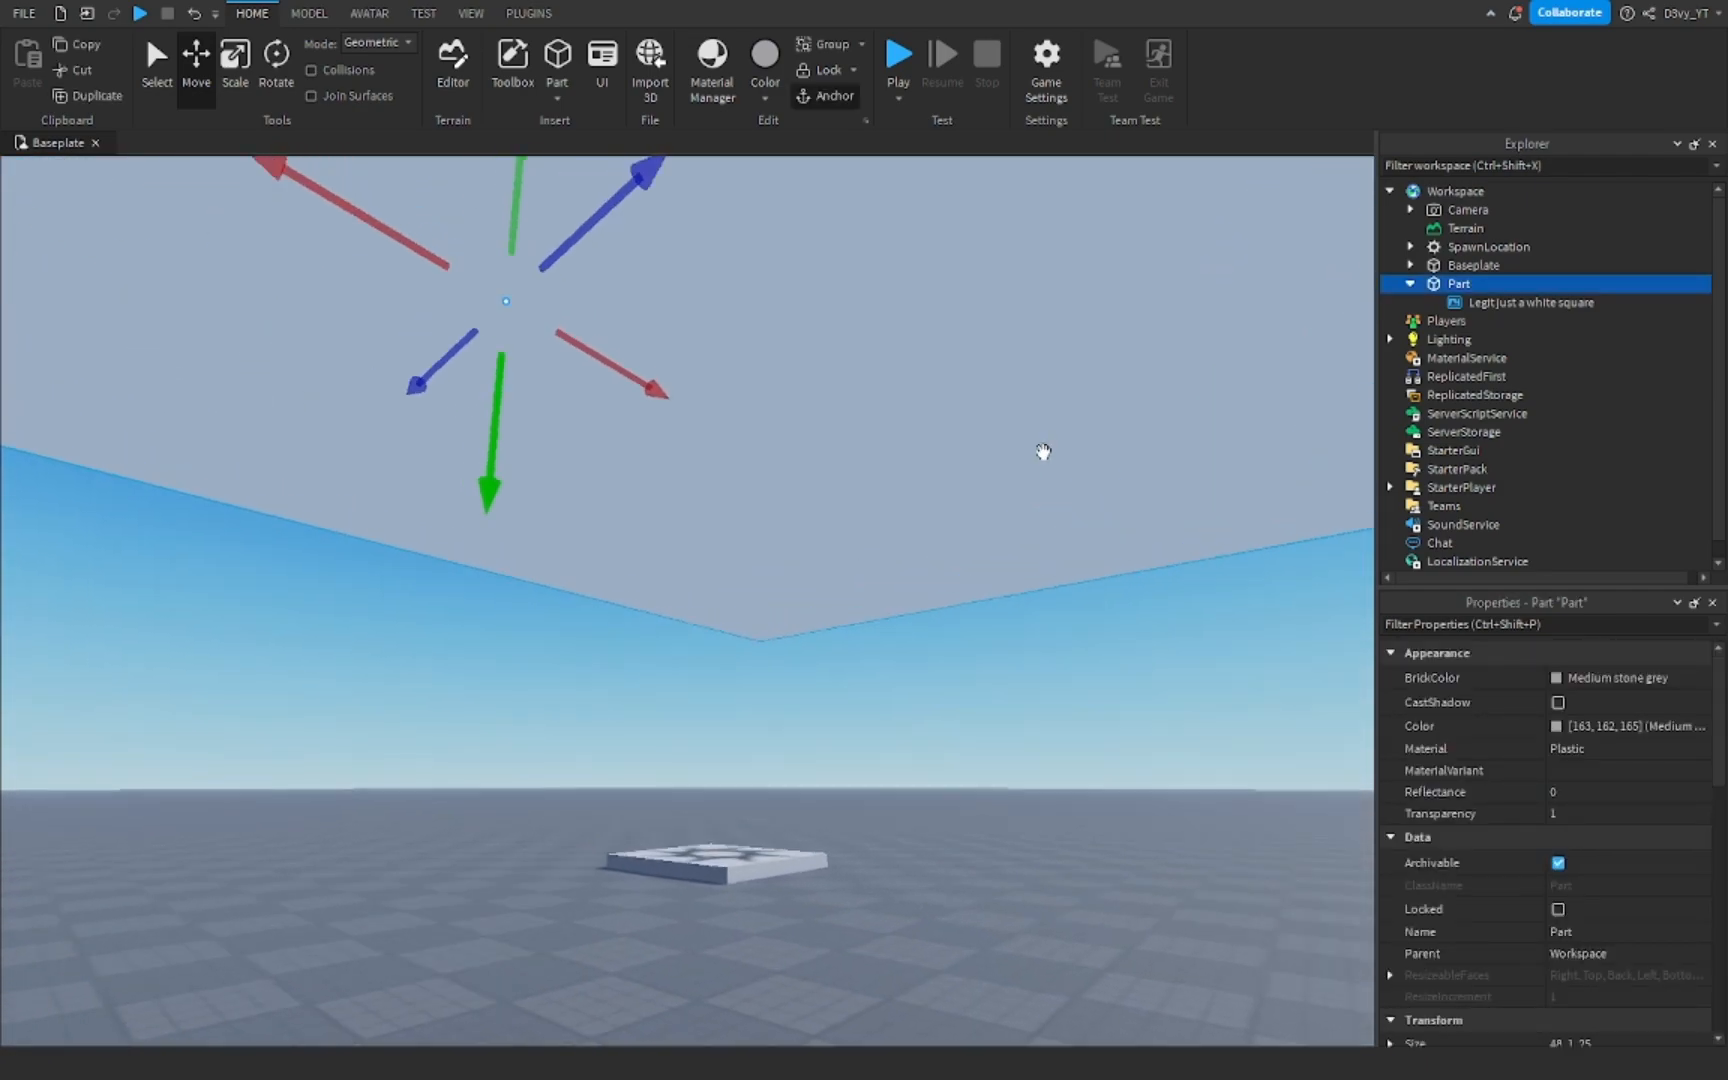
Set the white square decal's Transparency to about 0.4 so it shows faintly from below.
click(1530, 302)
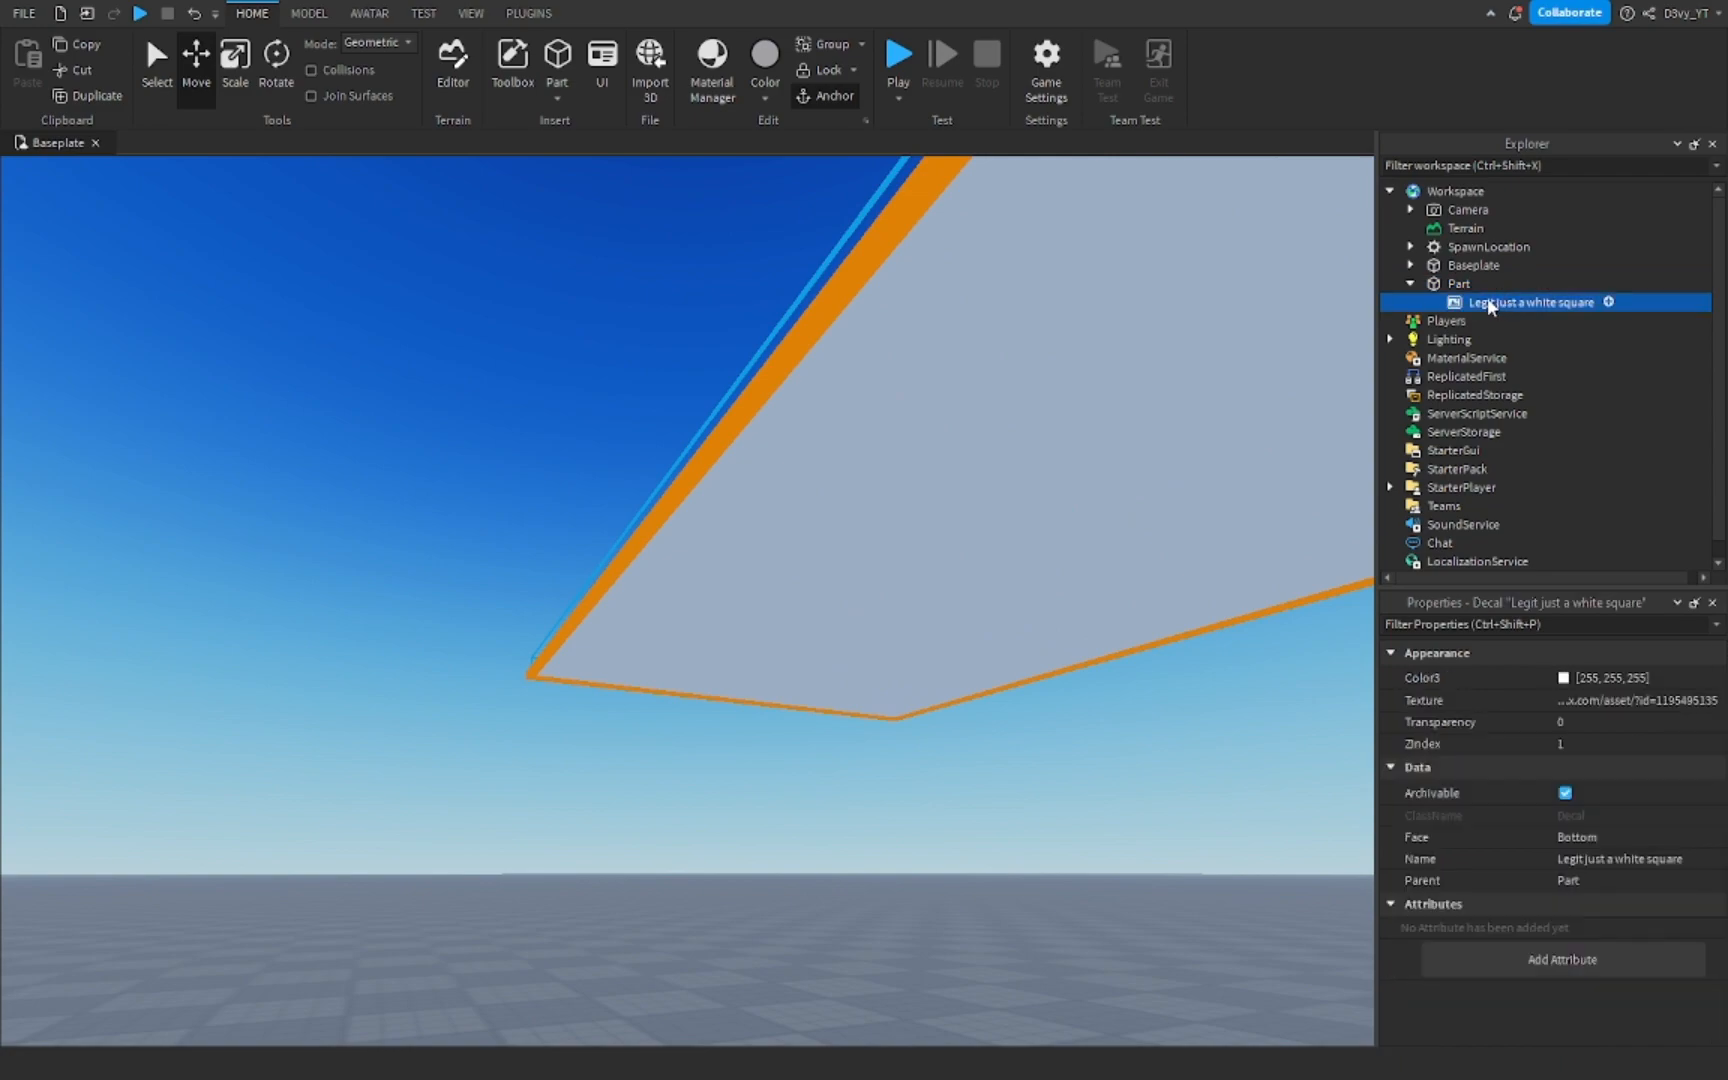
click(1632, 742)
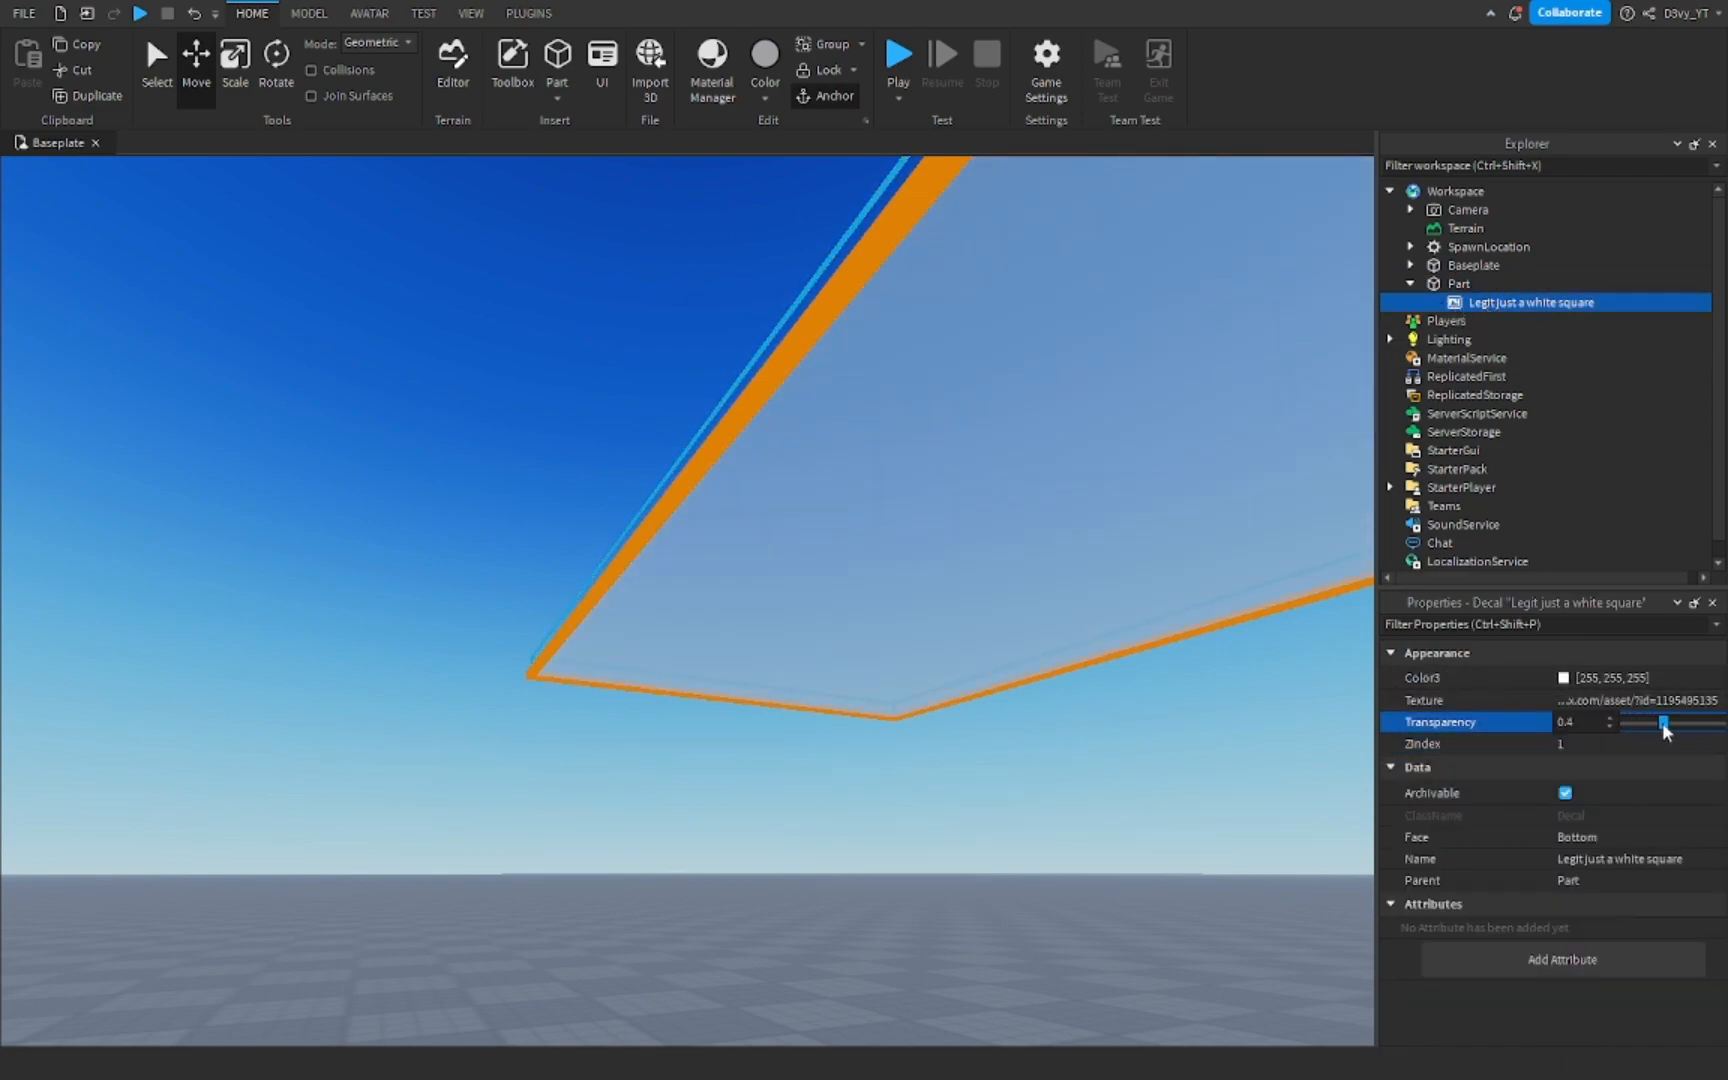
drag(1664, 734, 1724, 722)
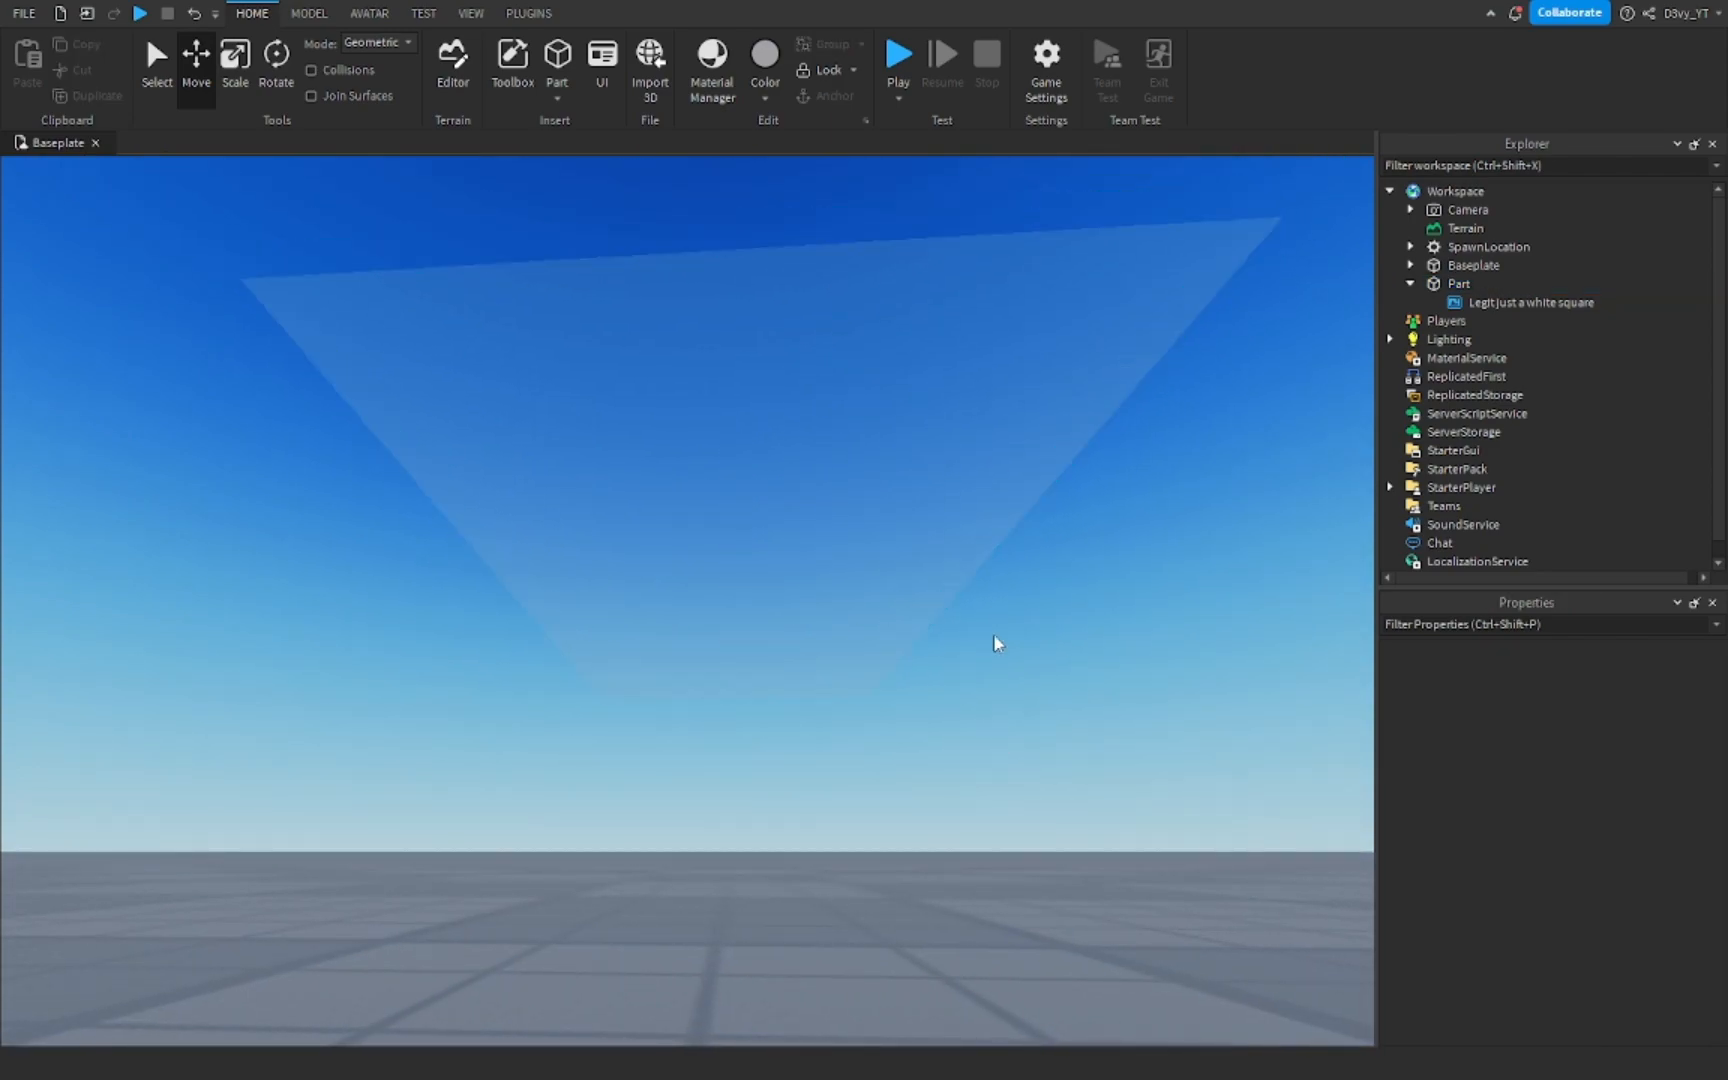
mouse_move(1118, 642)
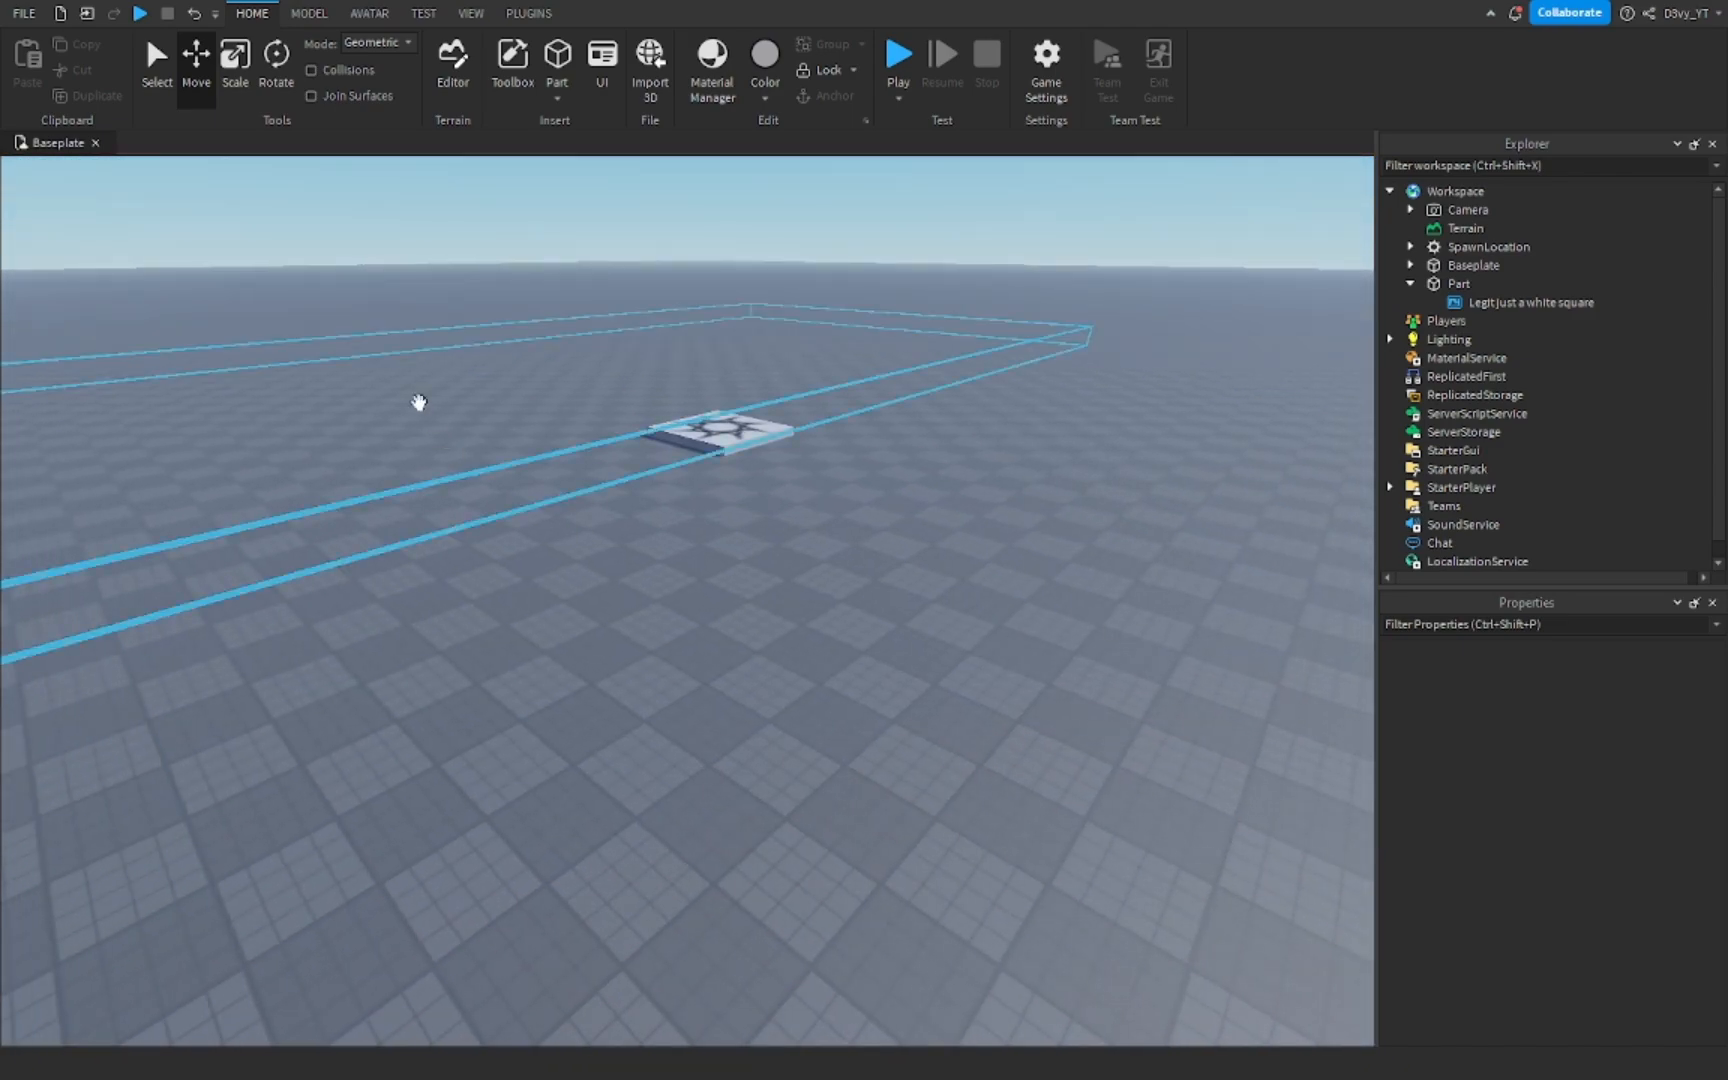
Narrow the invisible platform, duplicate it into four path pieces, and start a playtest.
click(1458, 284)
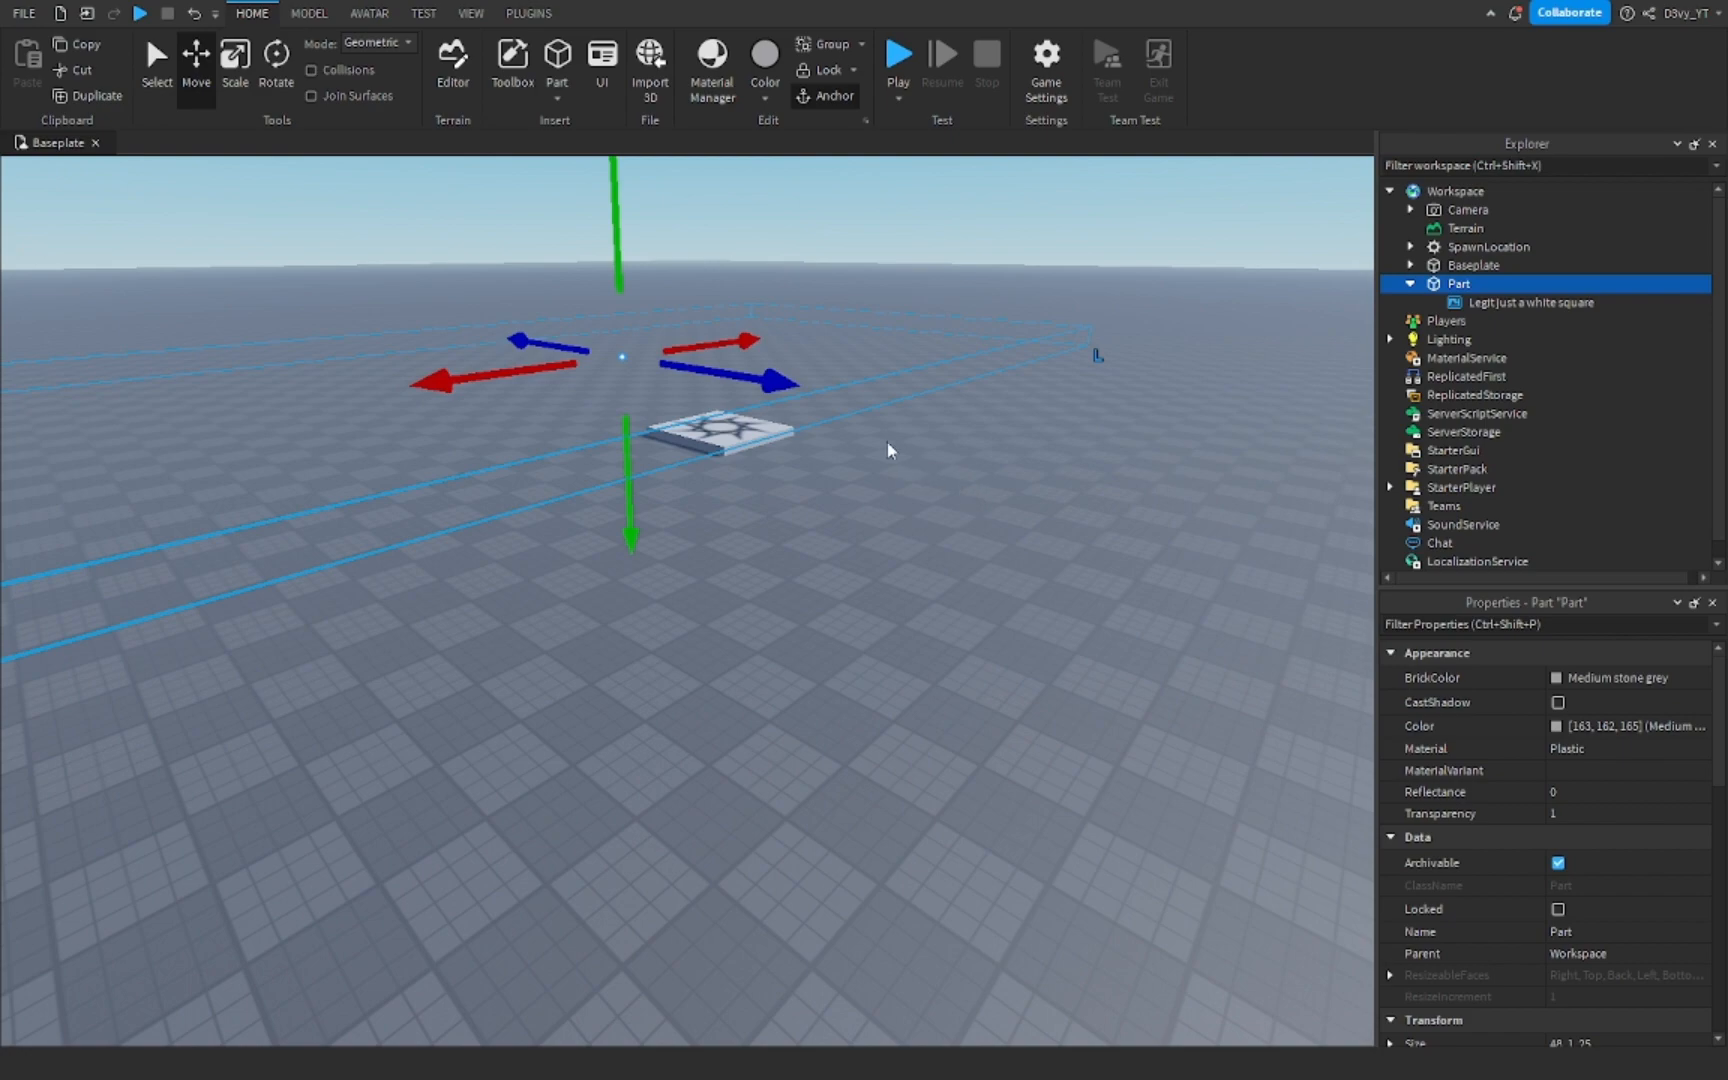
mouse_move(900, 434)
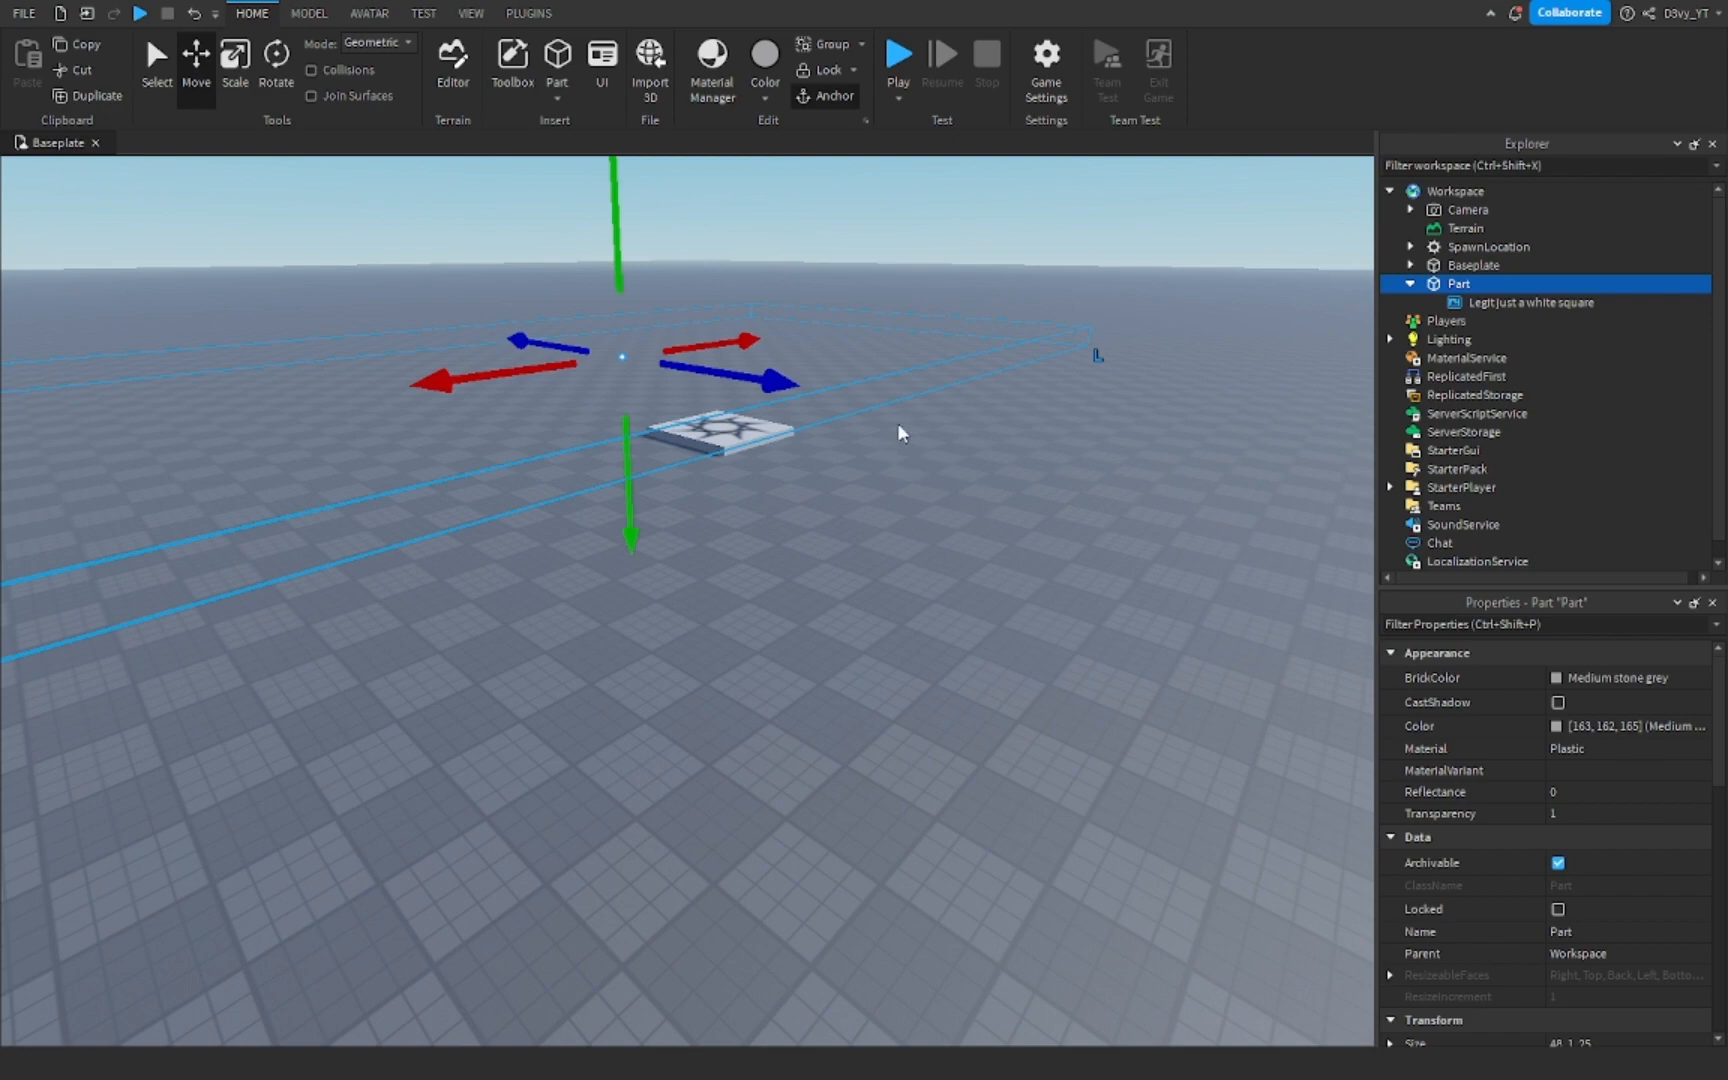
click(234, 66)
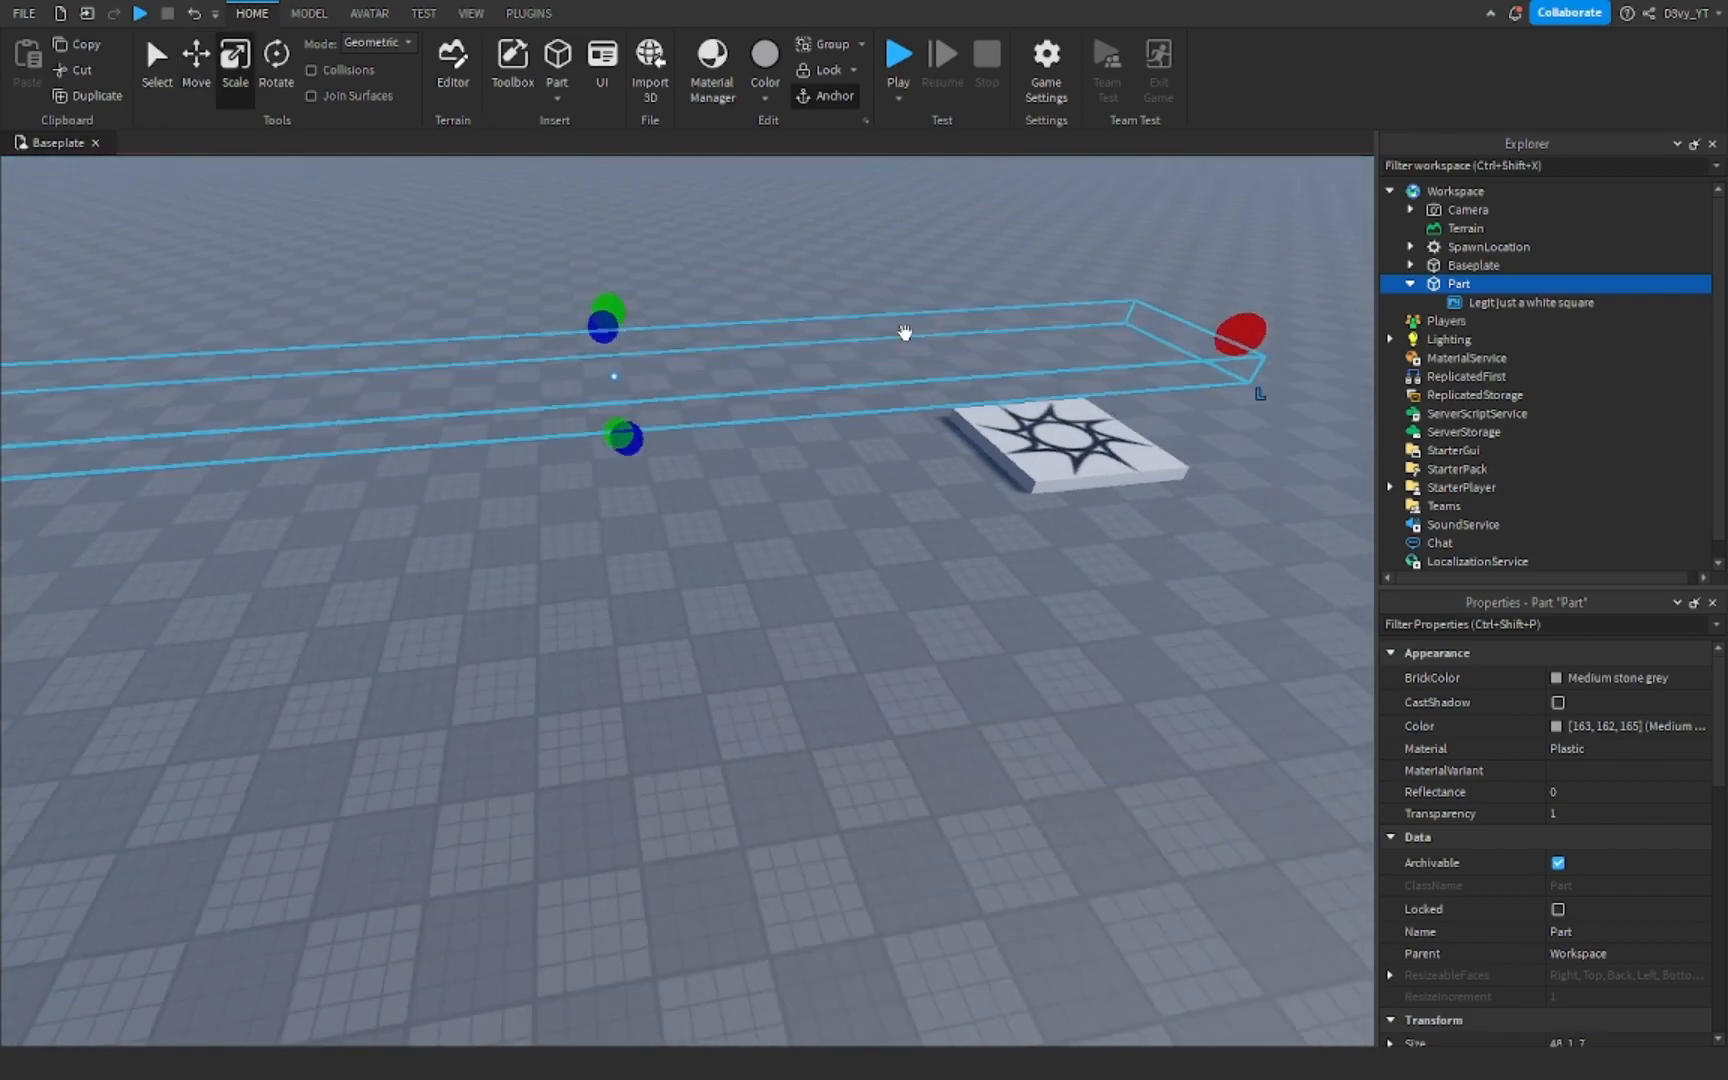
click(196, 60)
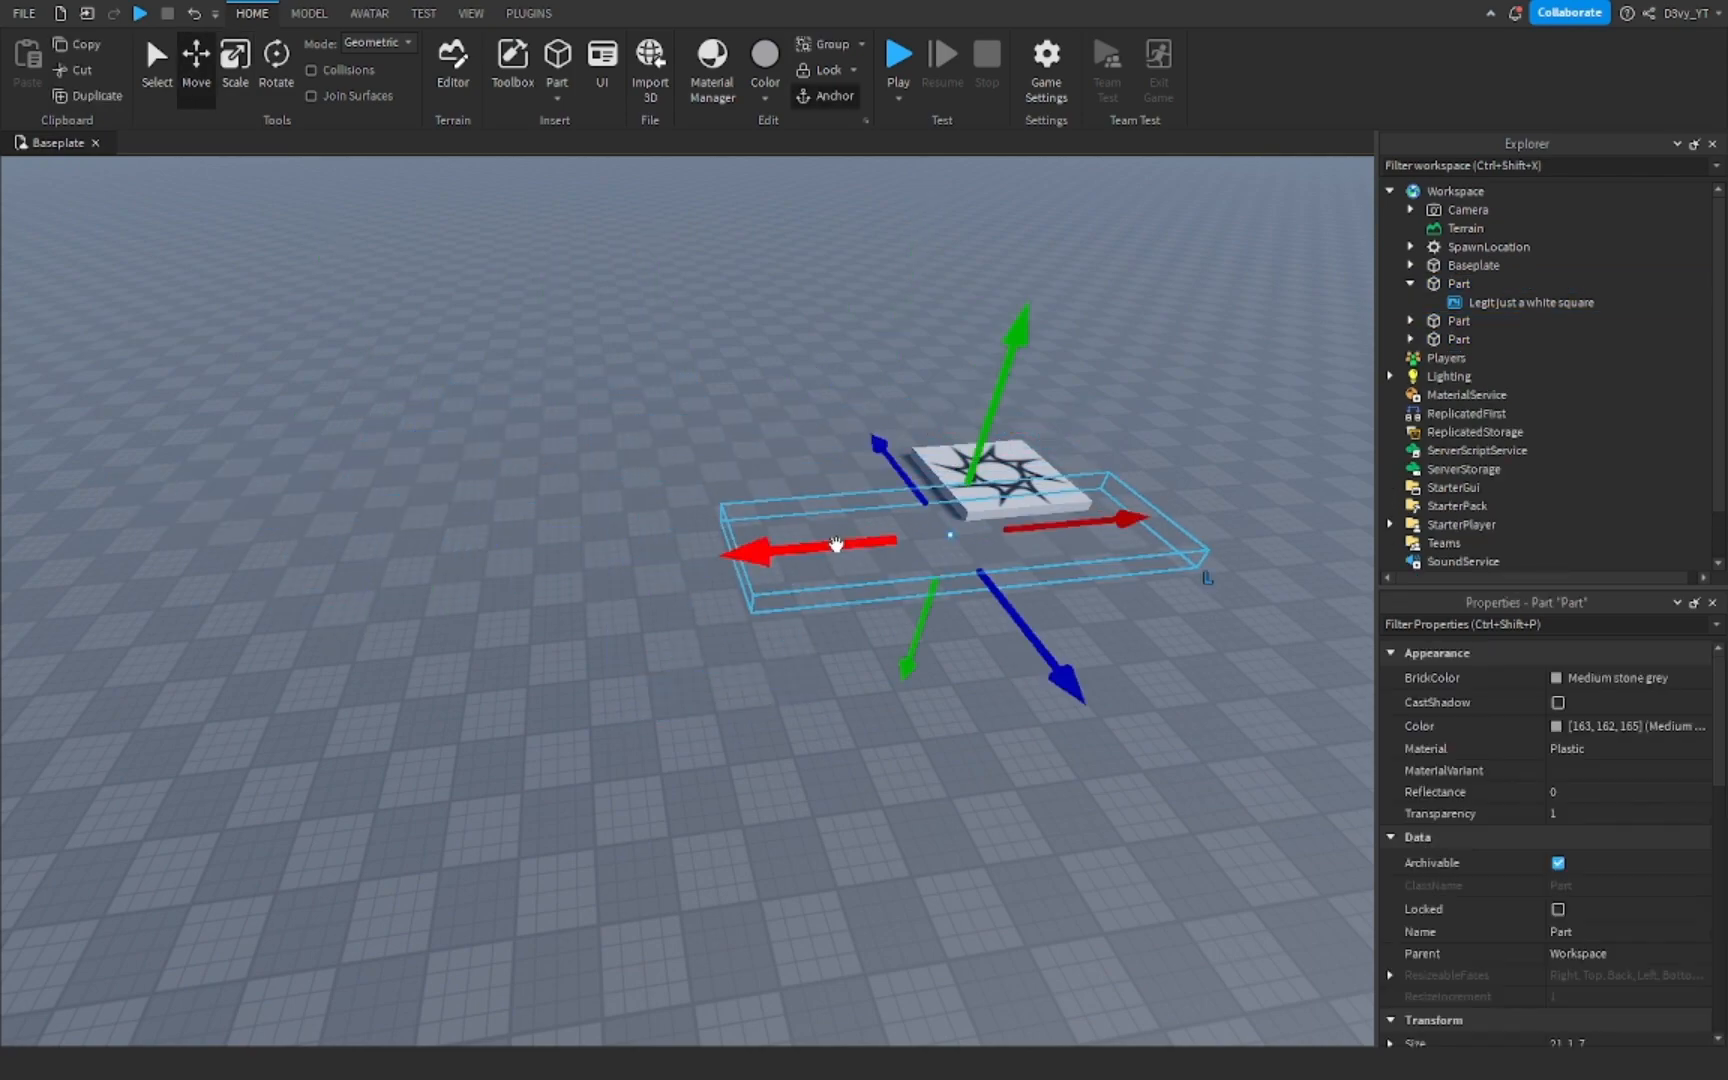
click(1486, 246)
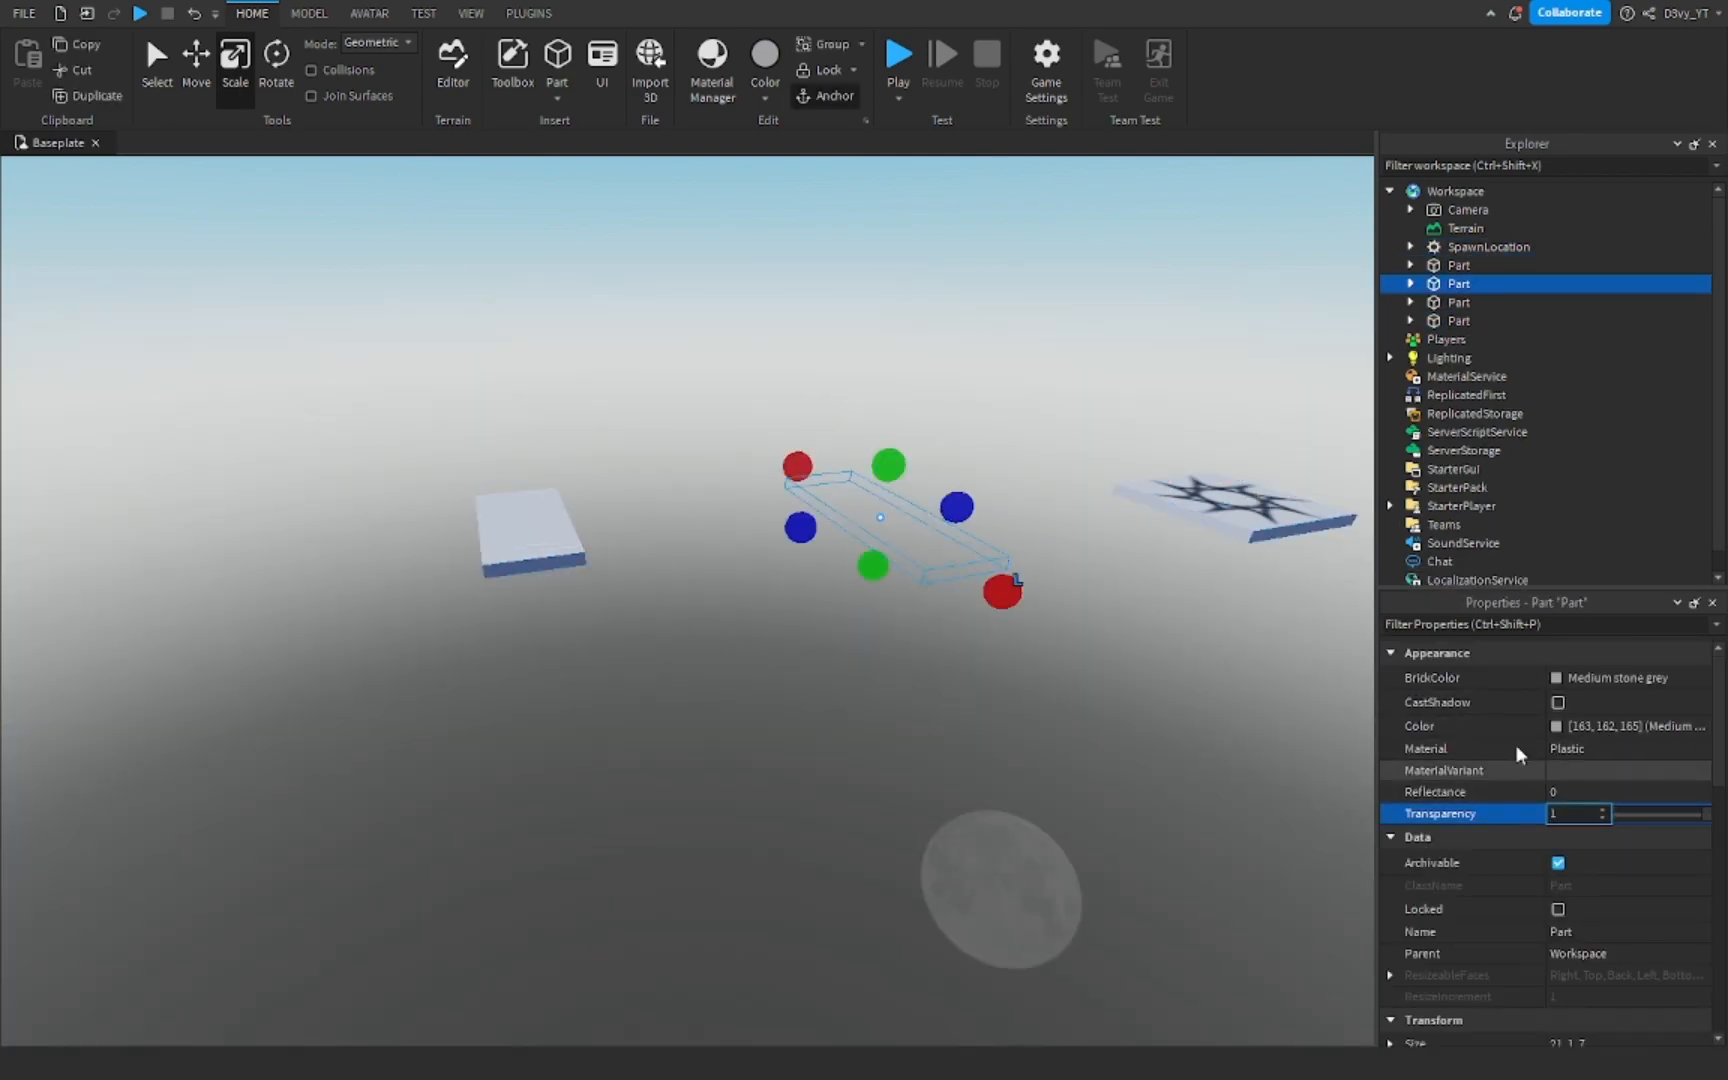
click(898, 52)
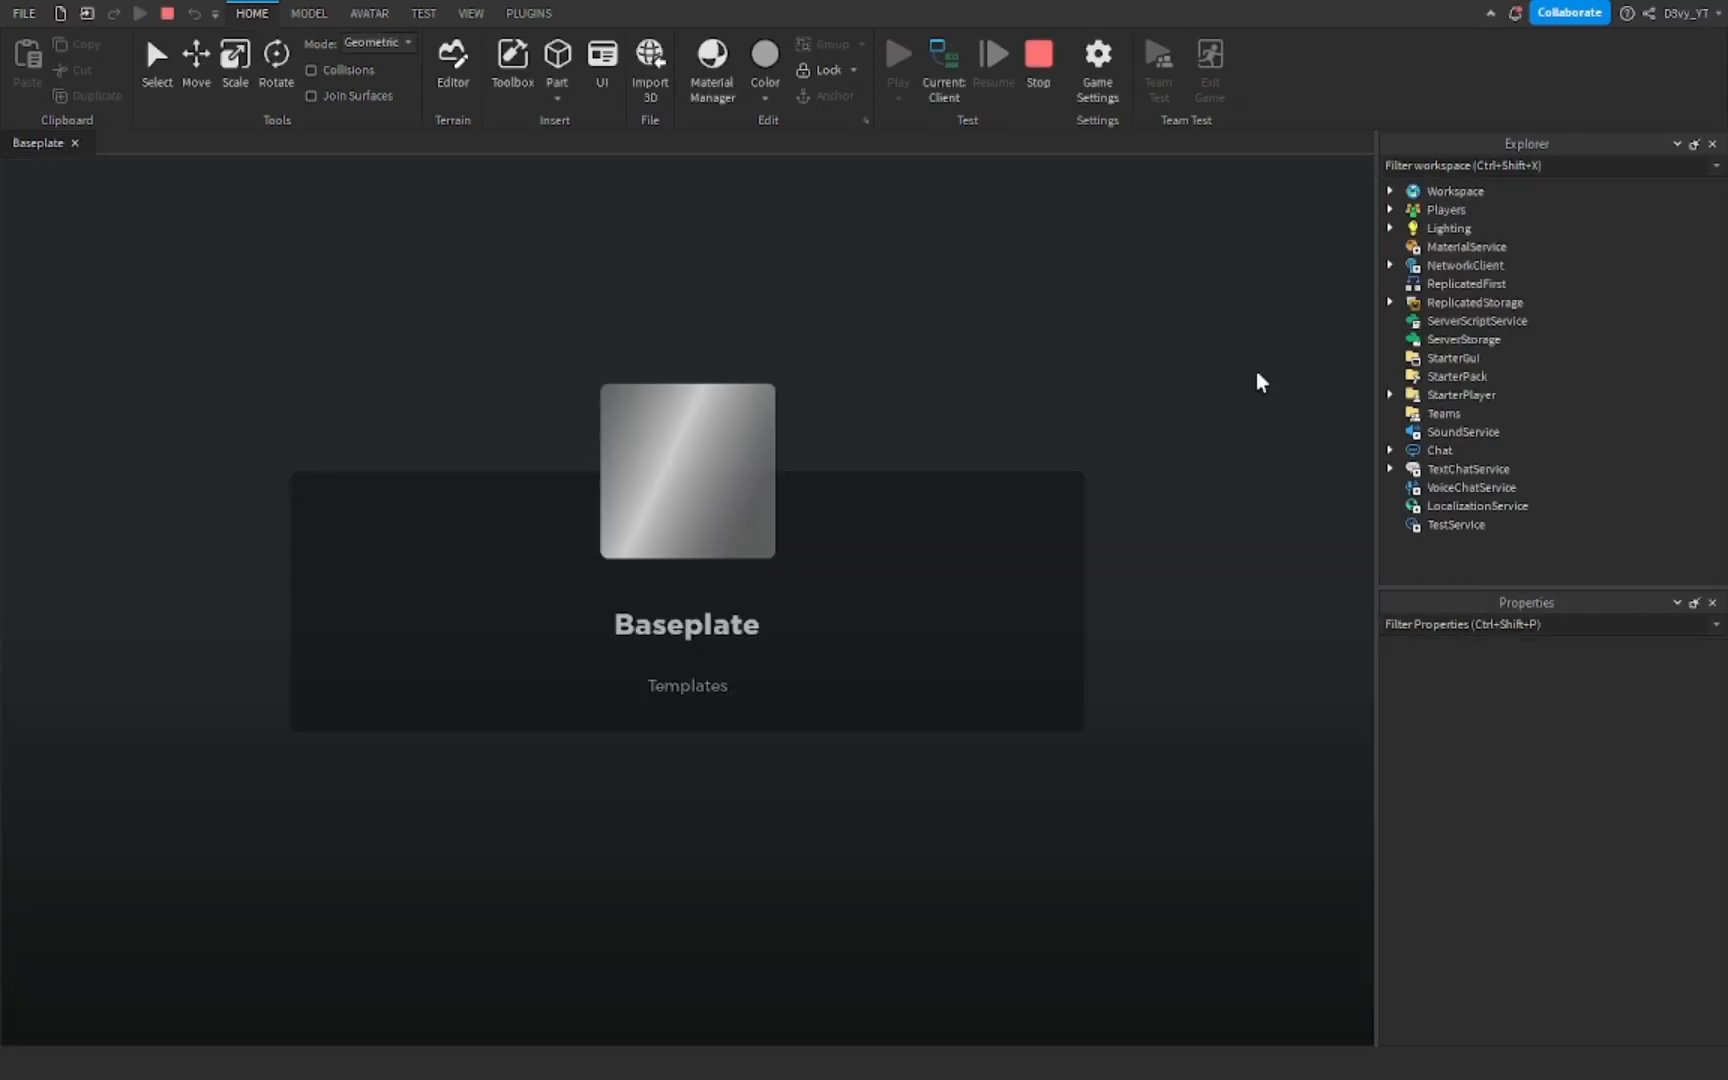